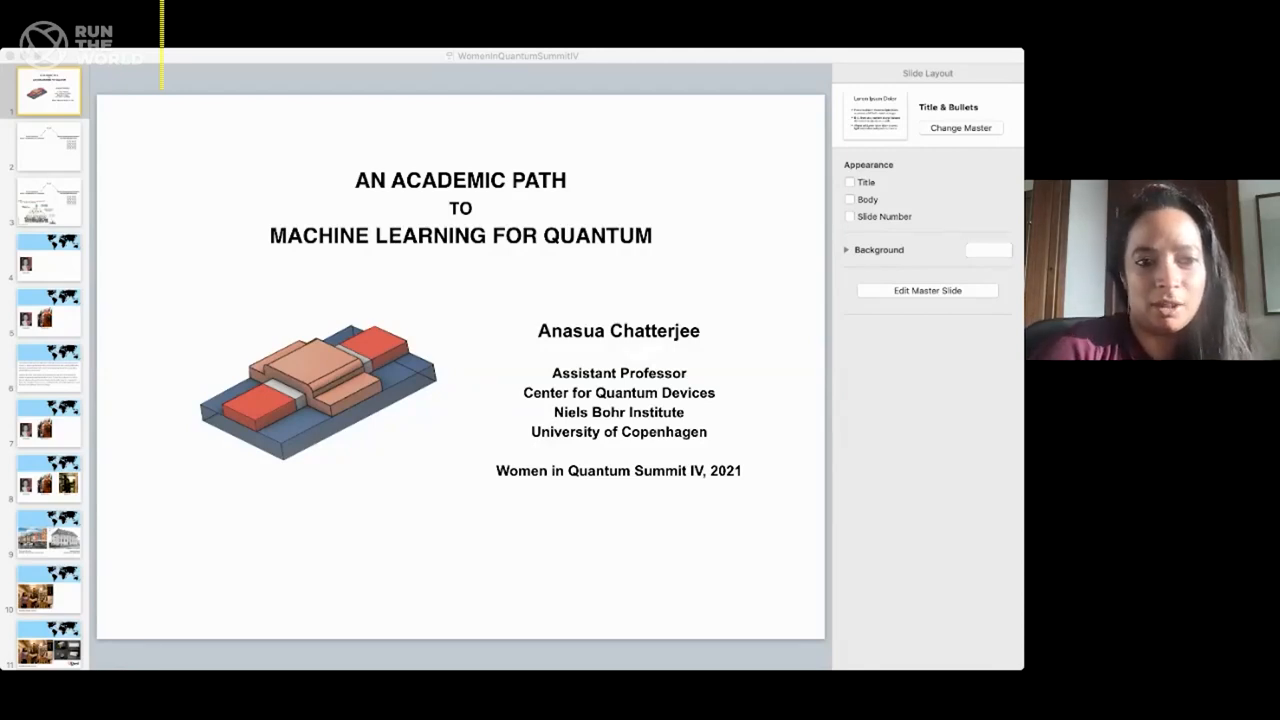
- Advance from the title slide to the 'This talk' overview slide
click(48, 148)
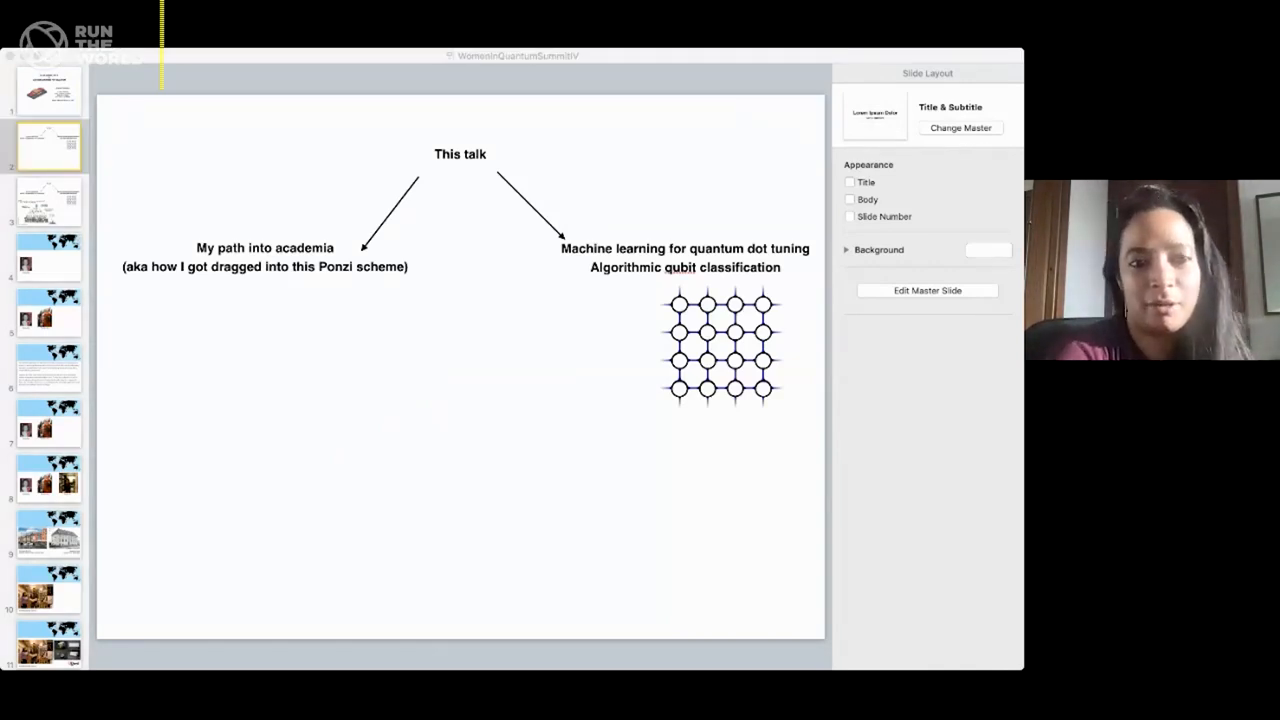
click(48, 148)
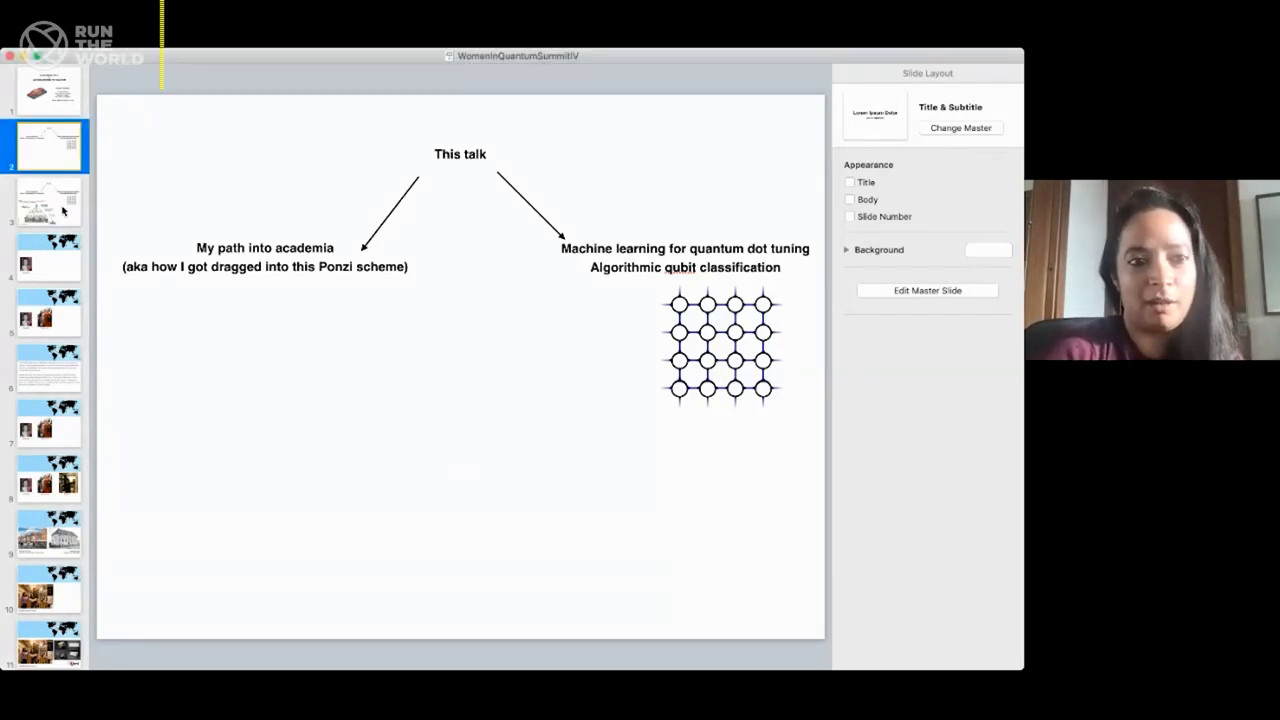
- Reveal the PhD Comics 'Profzi Scheme' cartoon under the academia branch
click(48, 202)
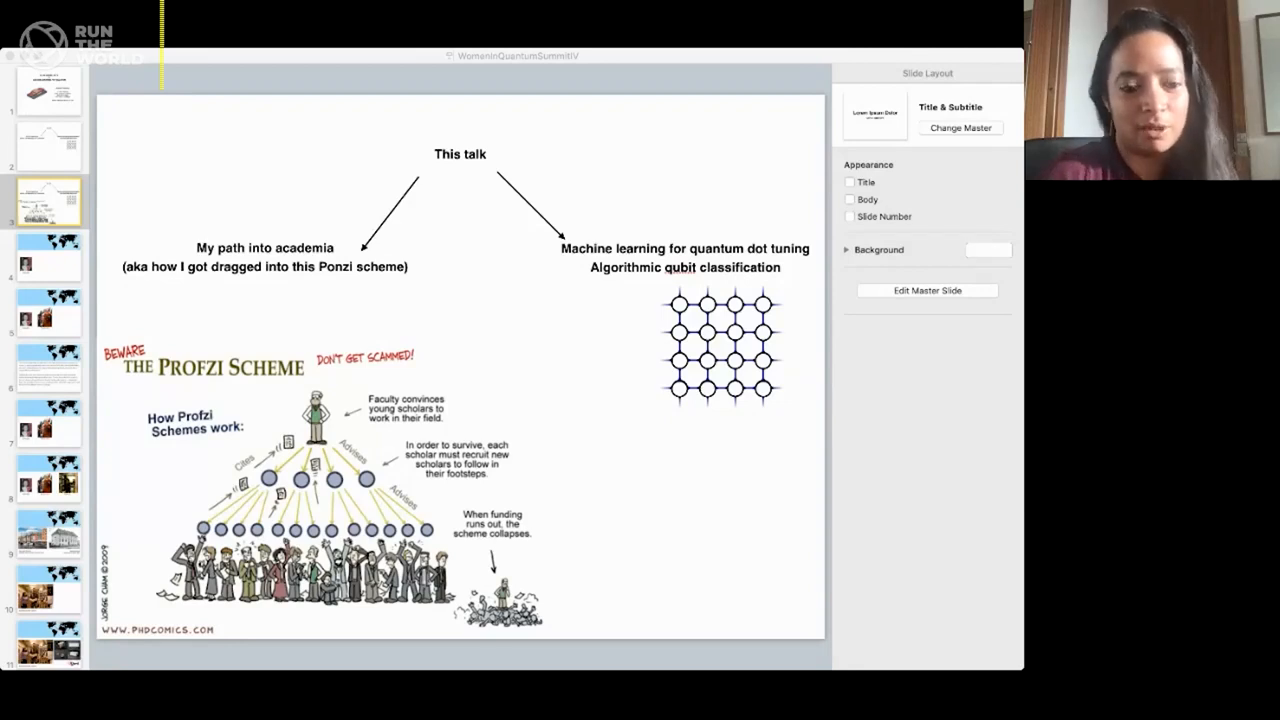
- Show the world-map slide with the childhood photo captioned 'Kolkata, India'
click(48, 256)
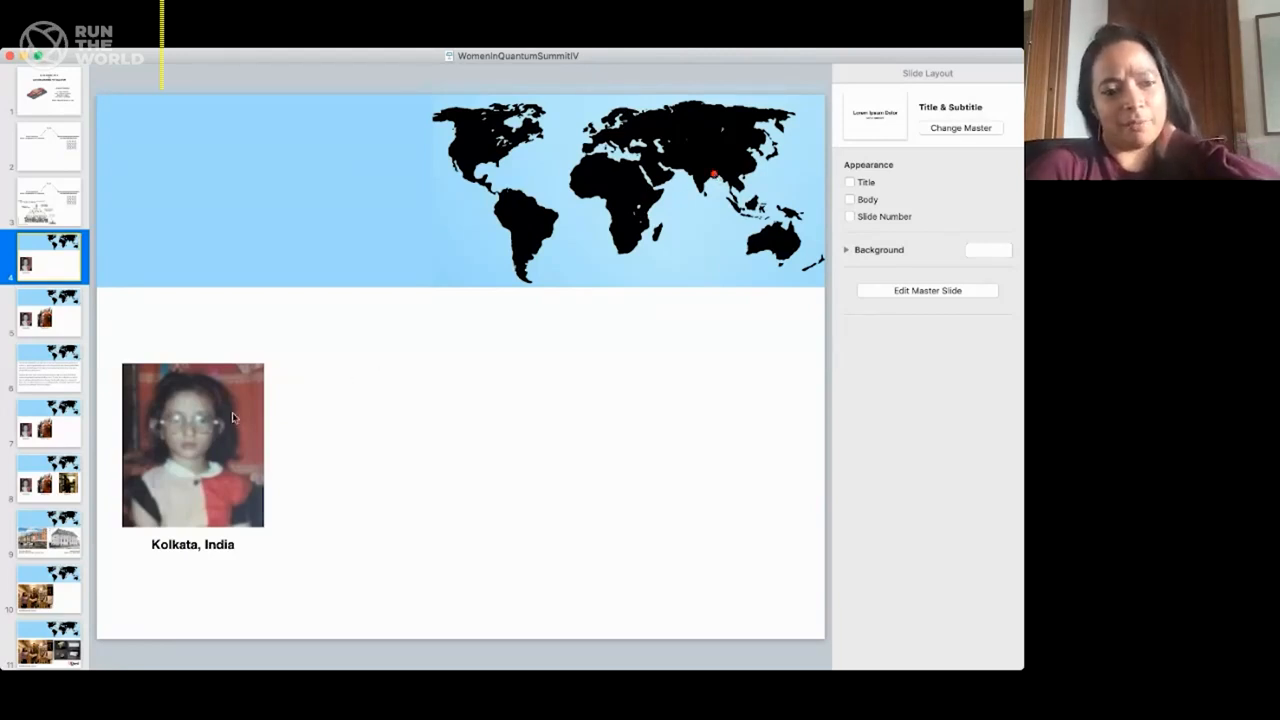
mouse_move(204, 444)
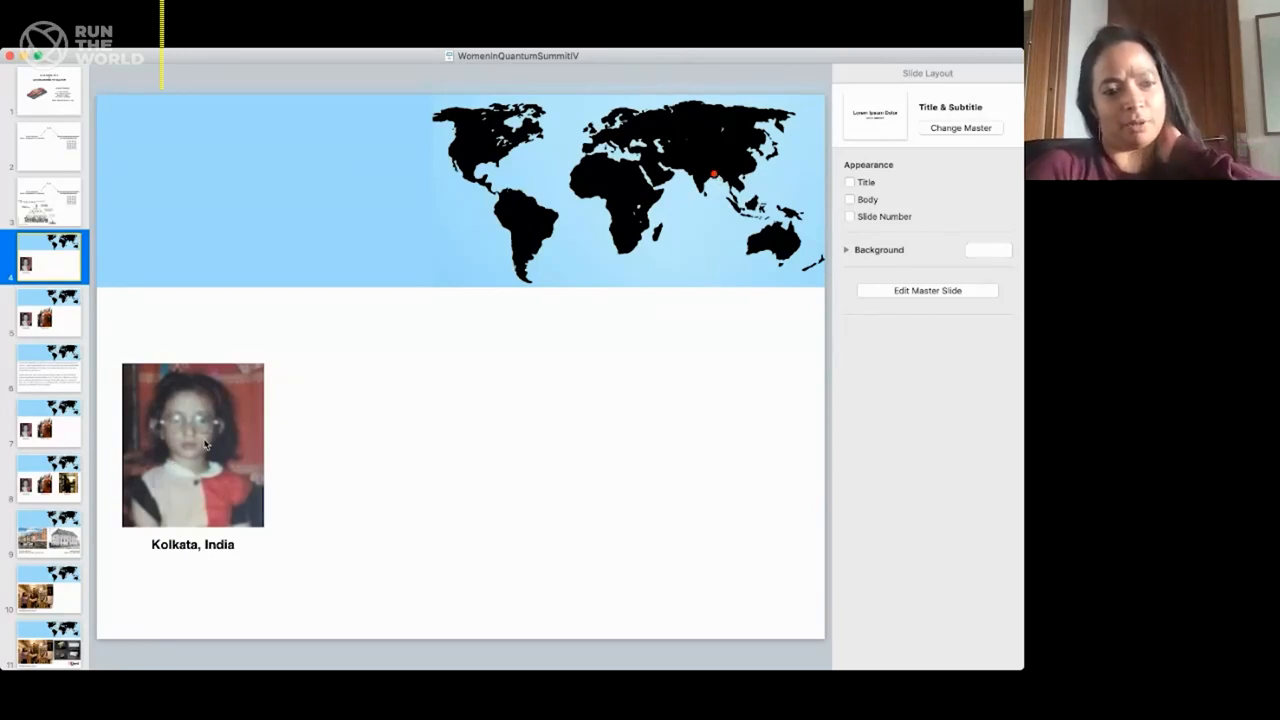
mouse_move(280, 482)
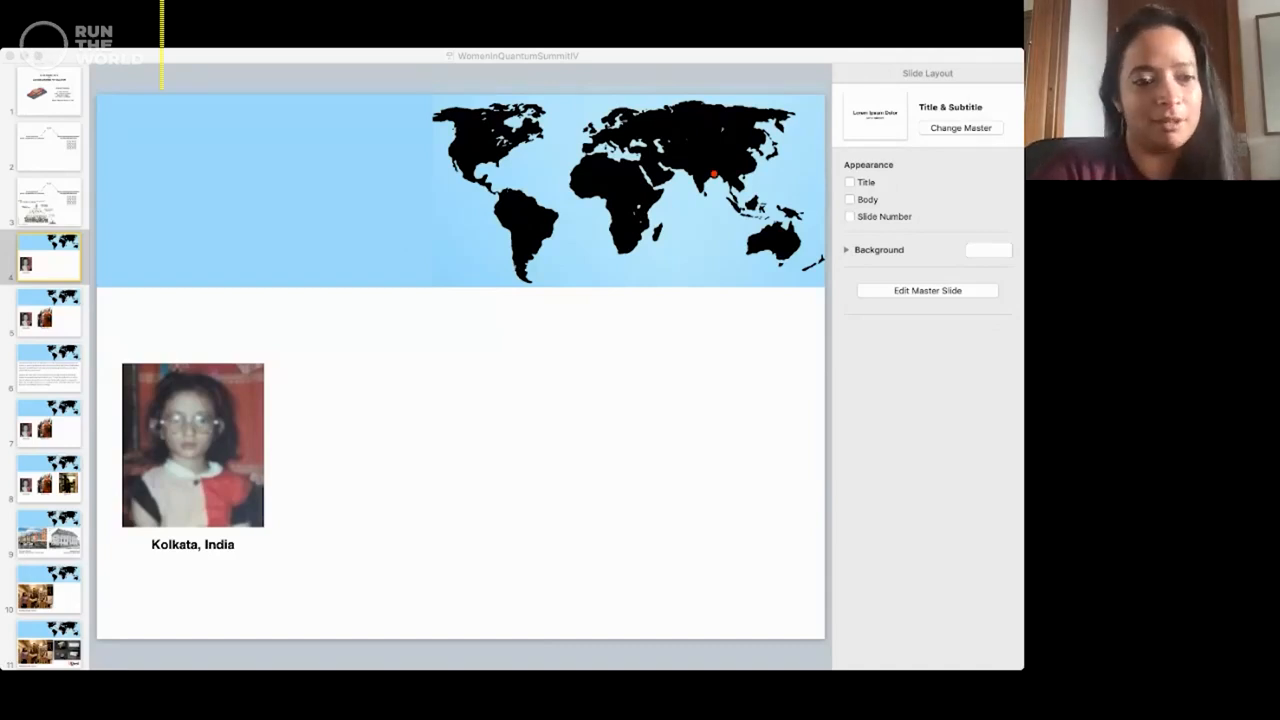
mouse_move(108, 328)
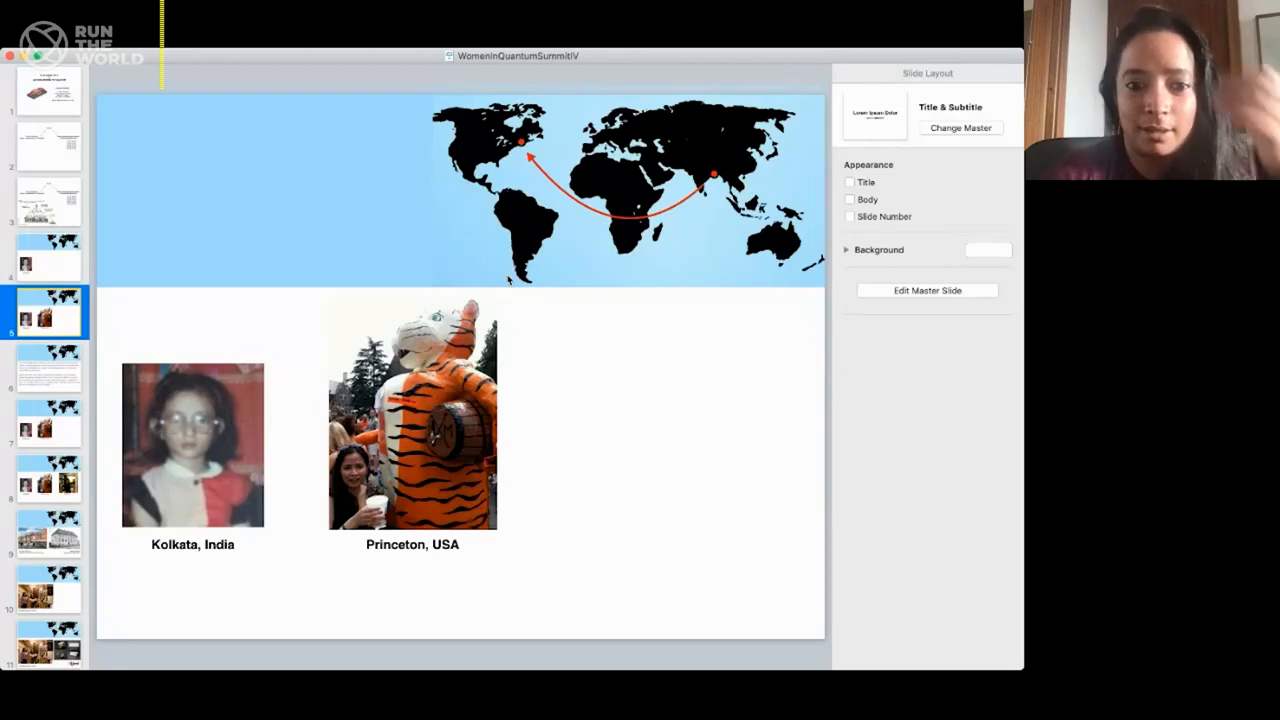
mouse_move(334, 284)
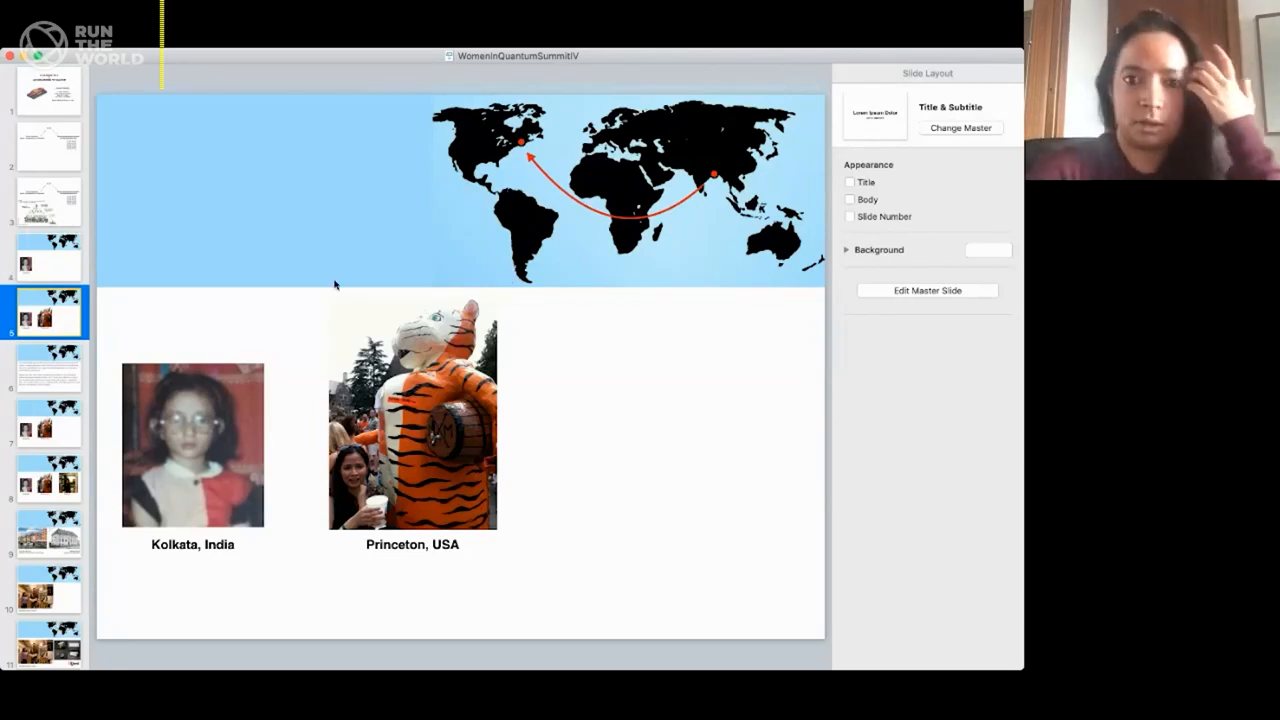
mouse_move(464, 444)
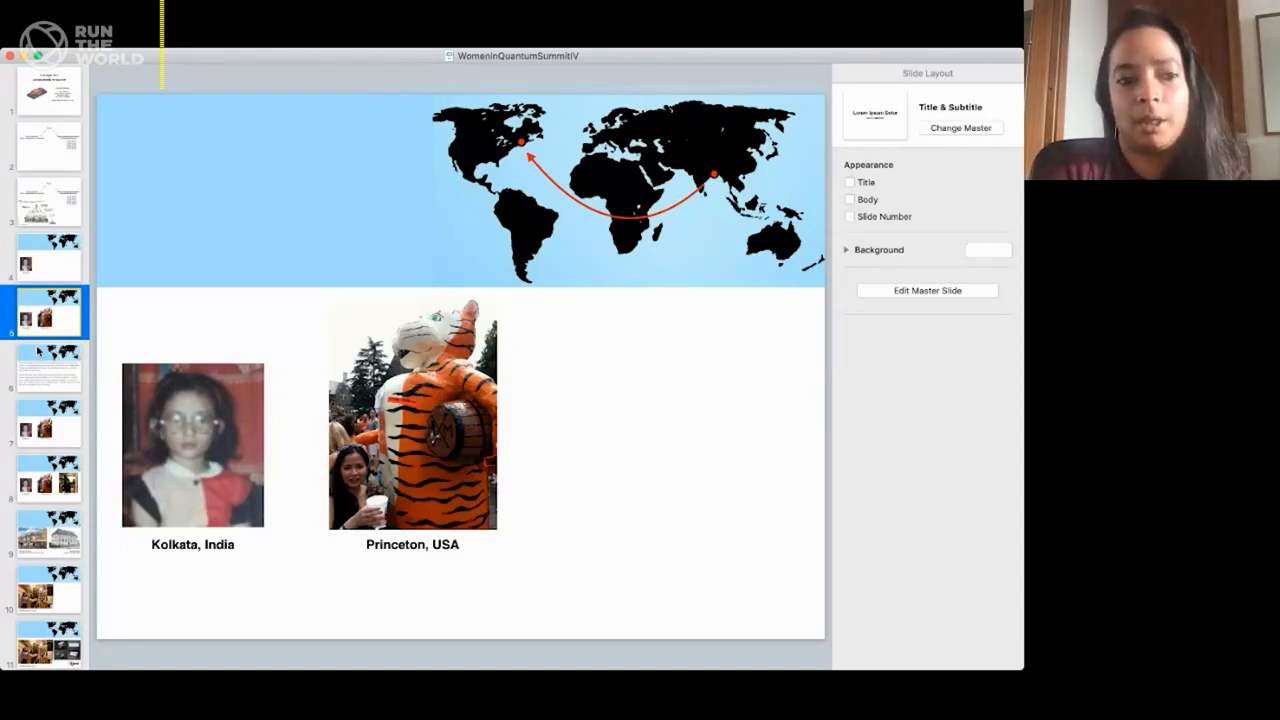
- Show the Princeton senior thesis text slide on the world map
click(48, 368)
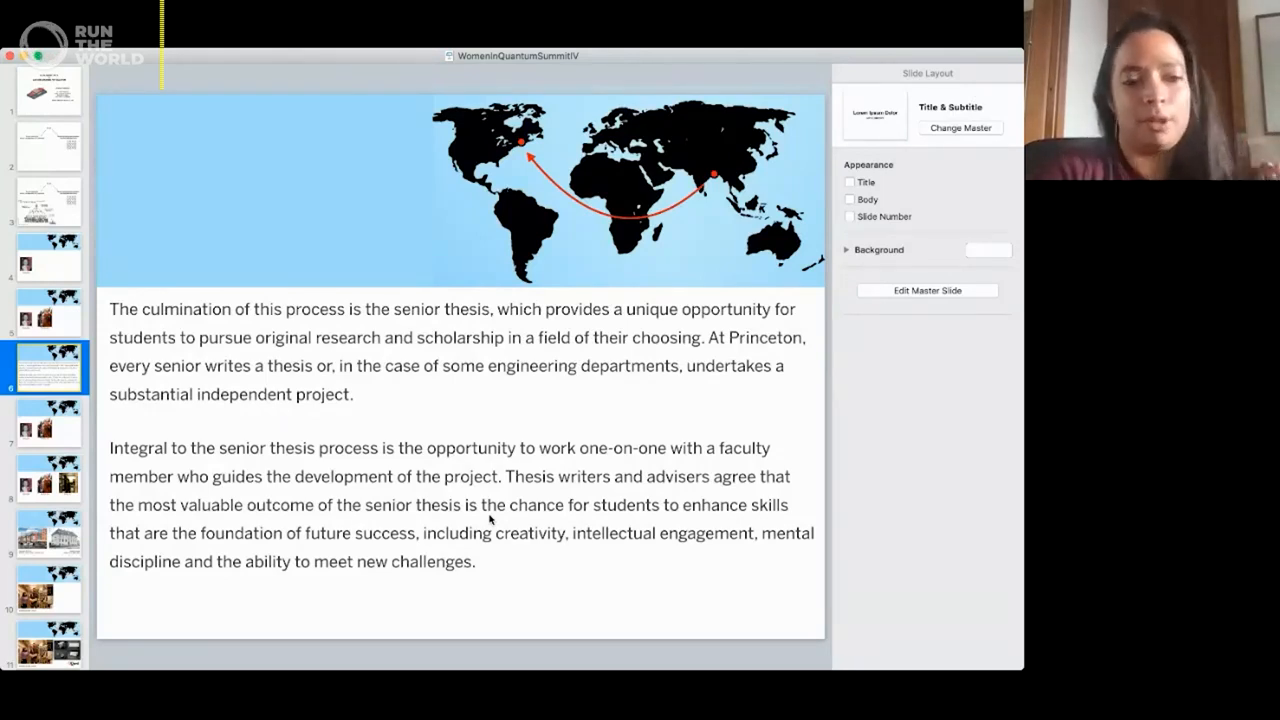
mouse_move(332, 492)
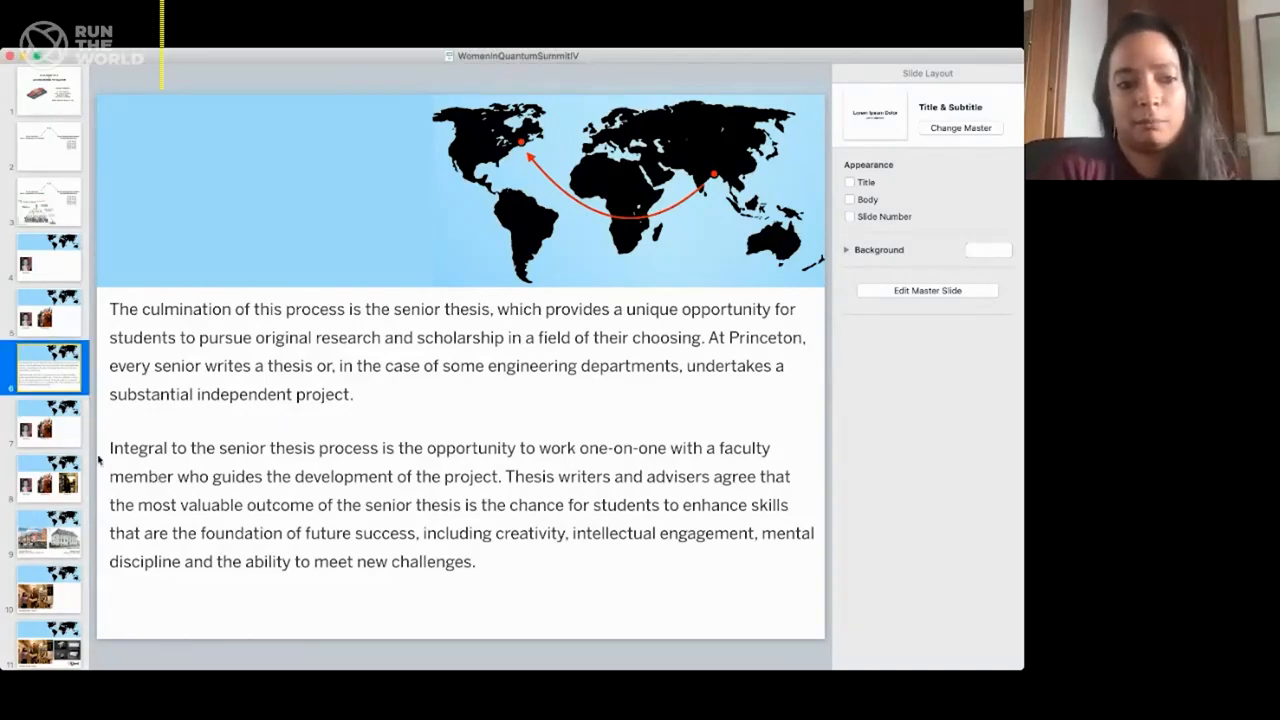
- Show the Kolkata–Princeton map slide, then the Copenhagen Niels Bohr Institute slide
click(48, 420)
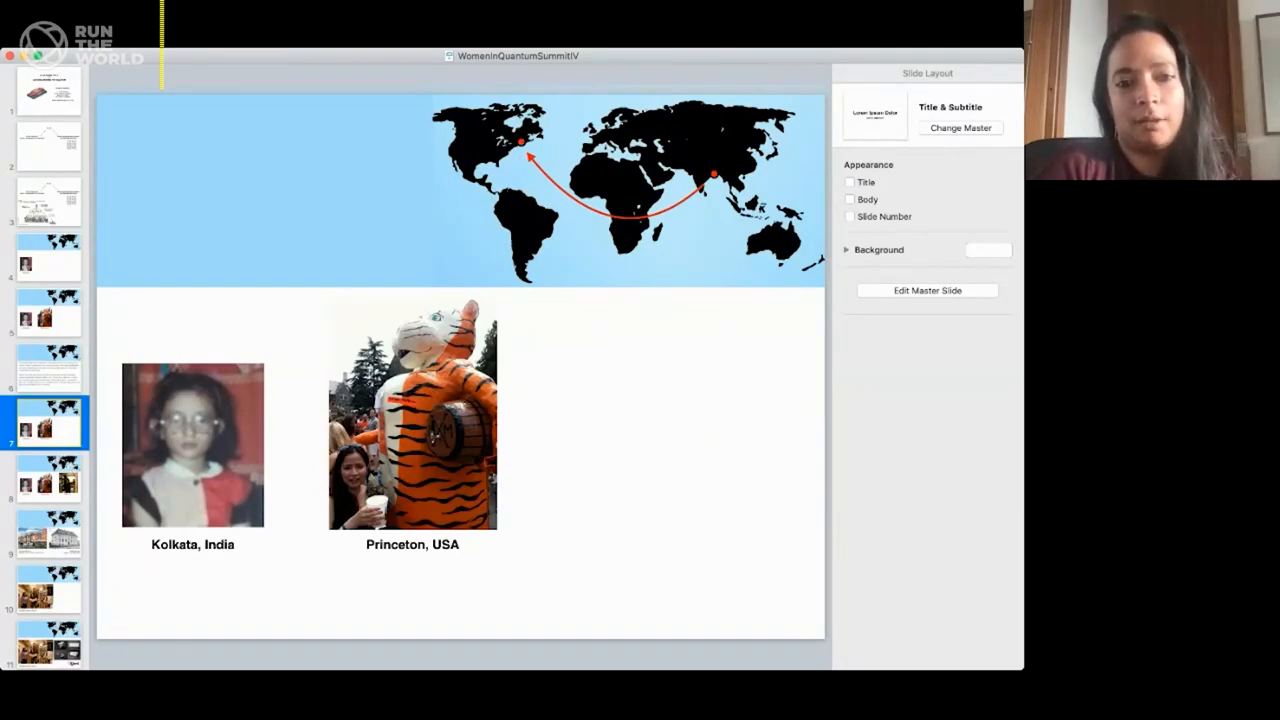
click(48, 478)
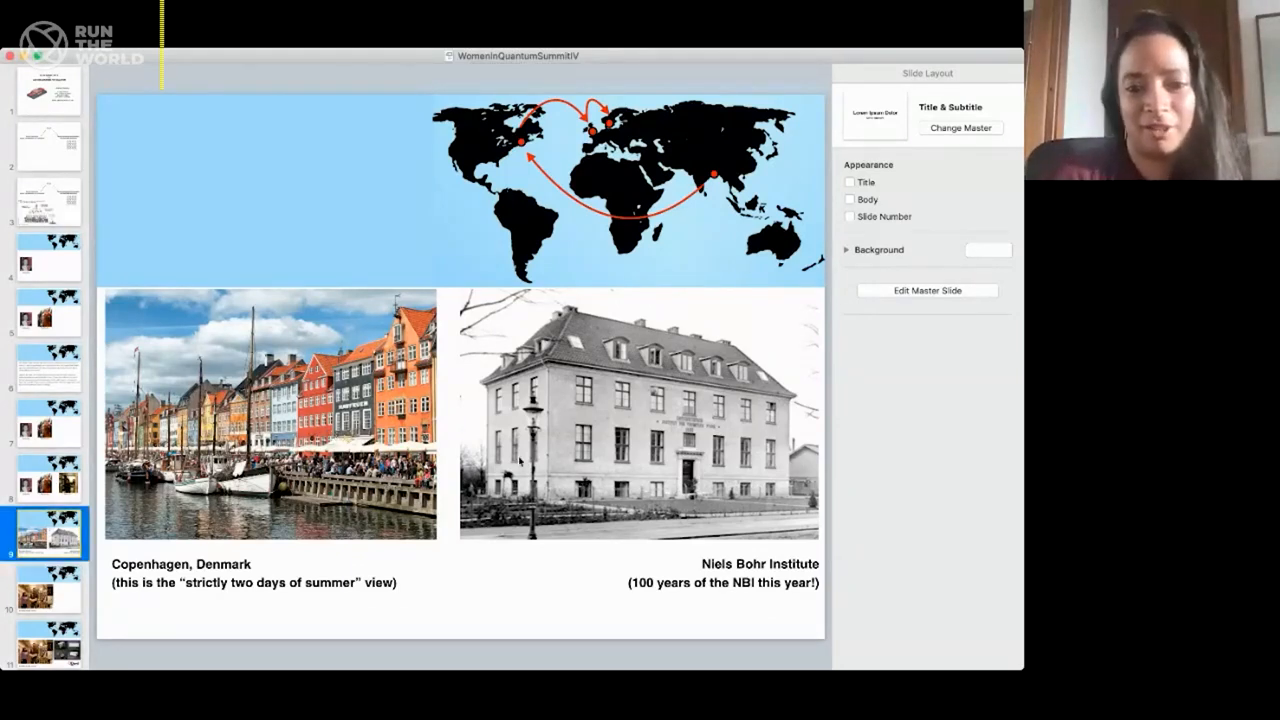
mouse_move(708, 480)
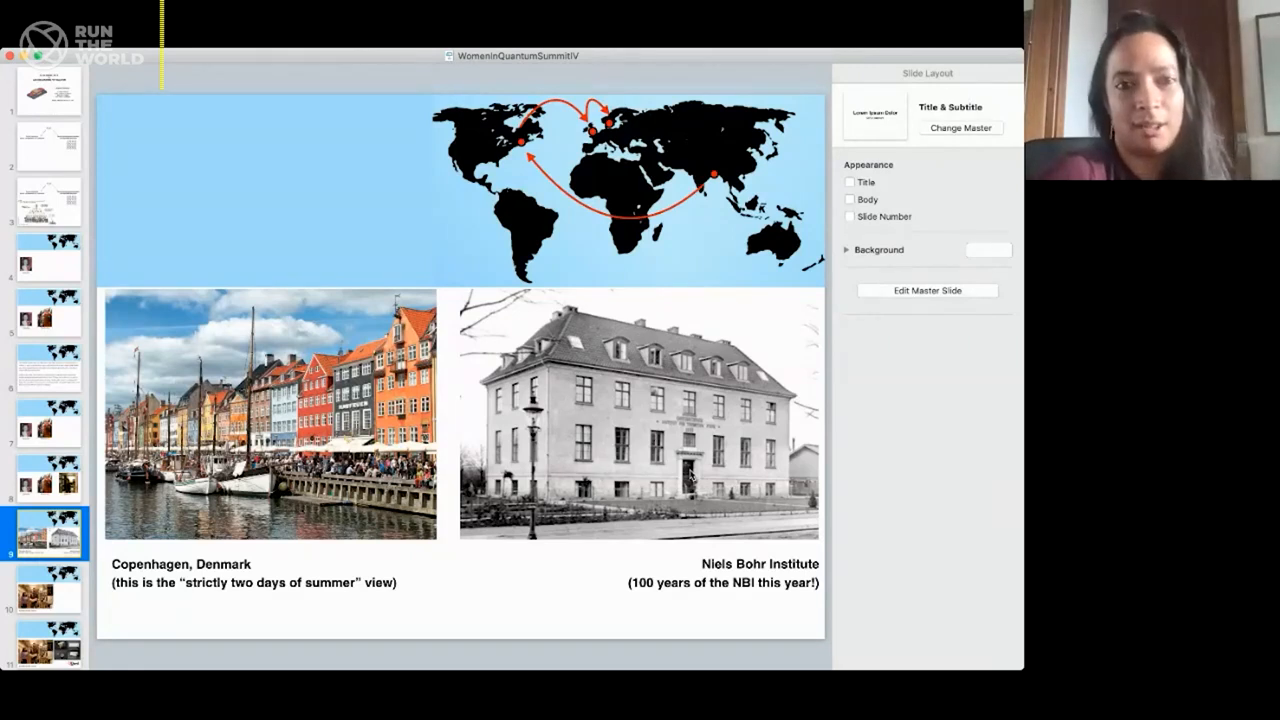
mouse_move(290, 520)
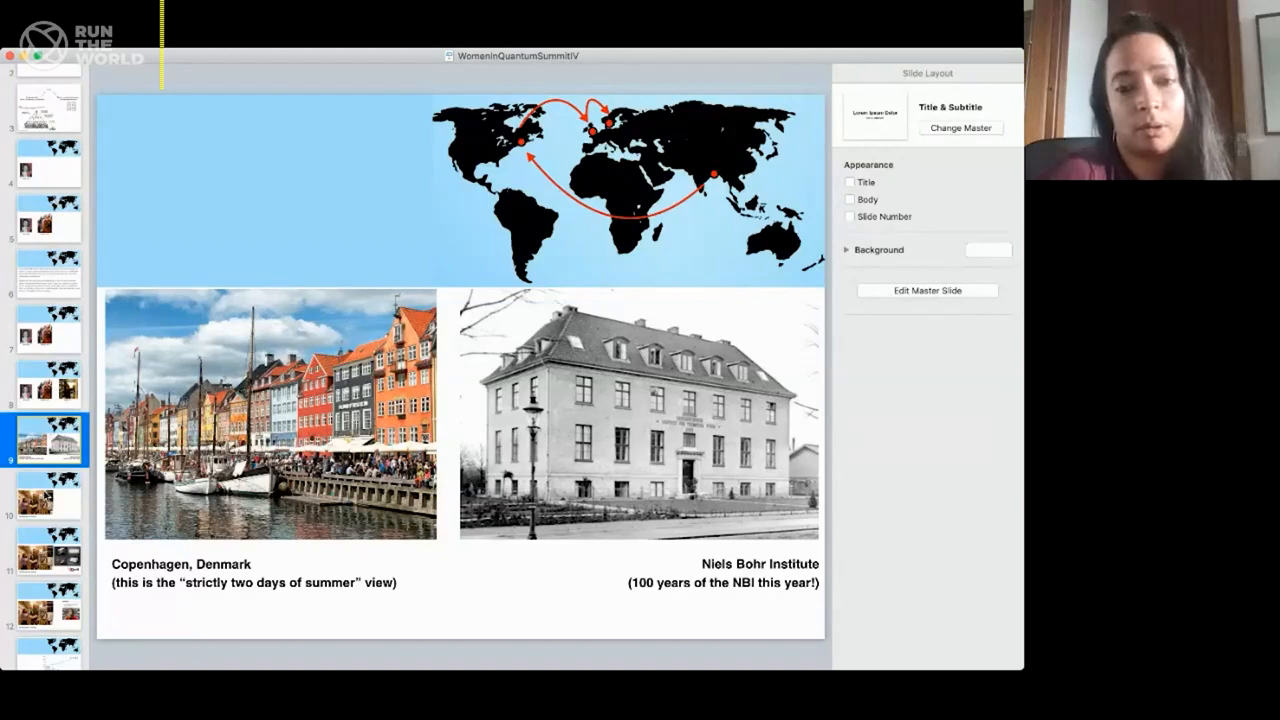
click(48, 496)
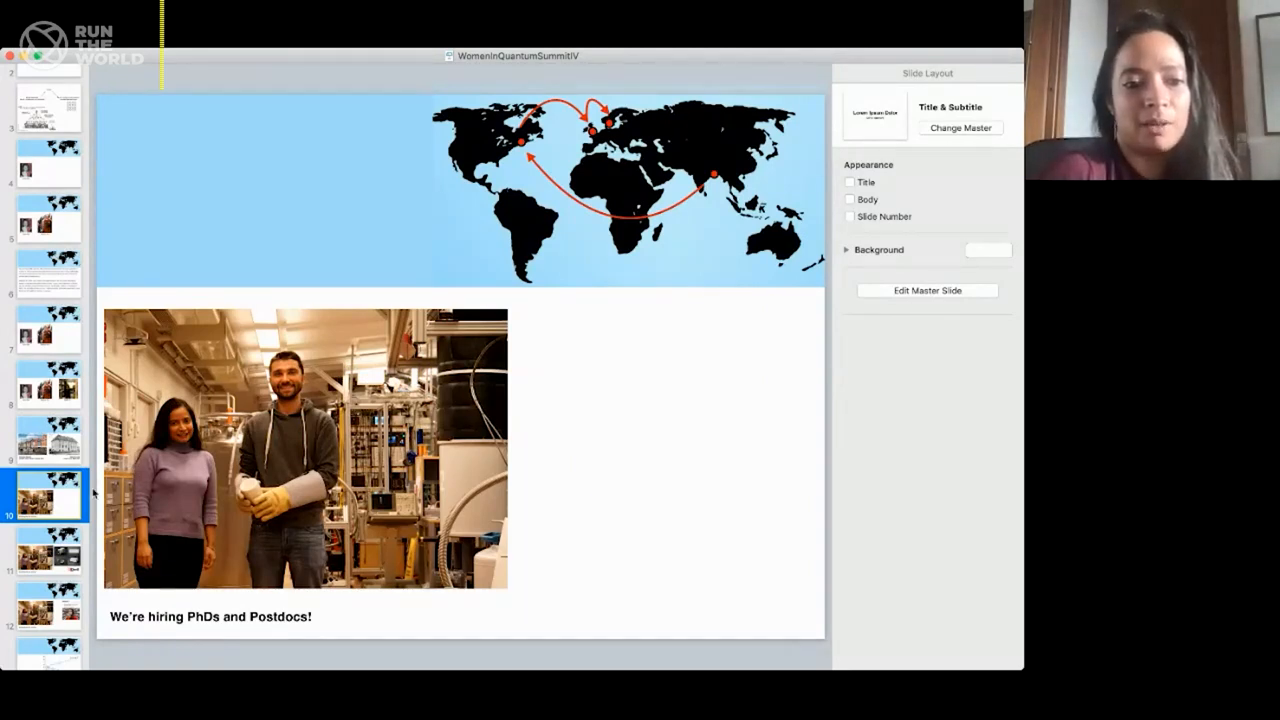
mouse_move(456, 390)
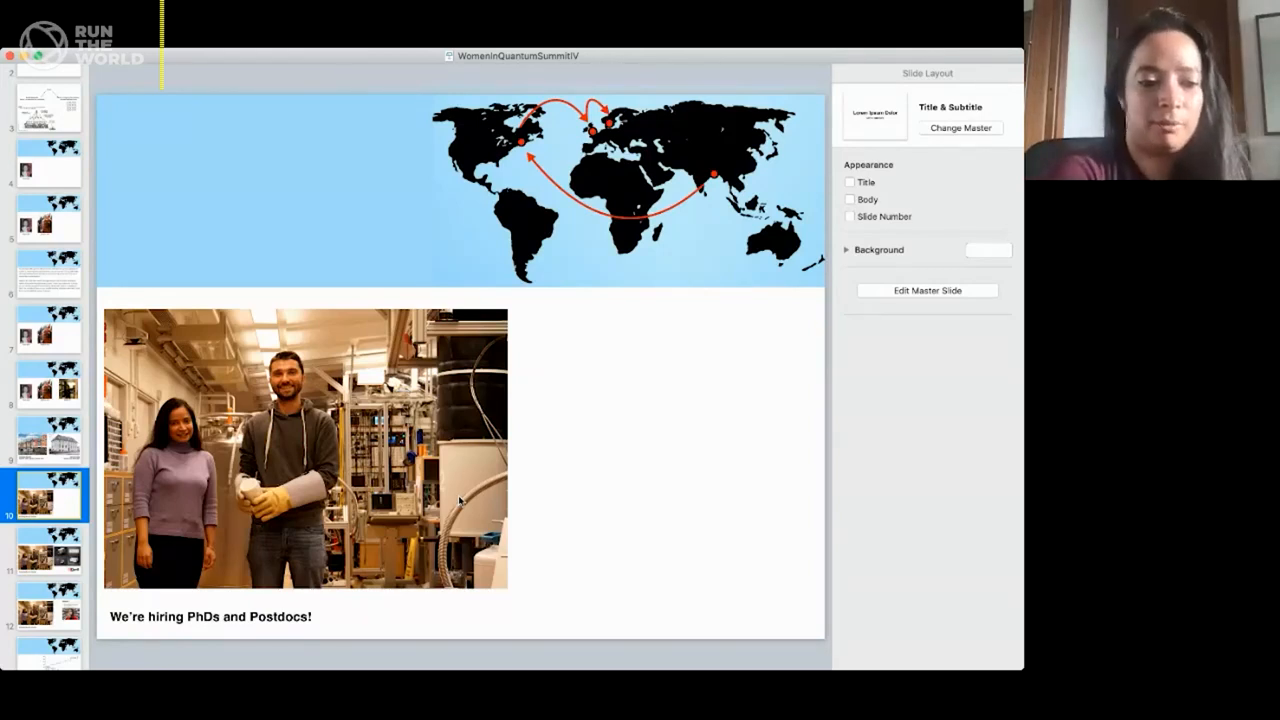
mouse_move(248, 552)
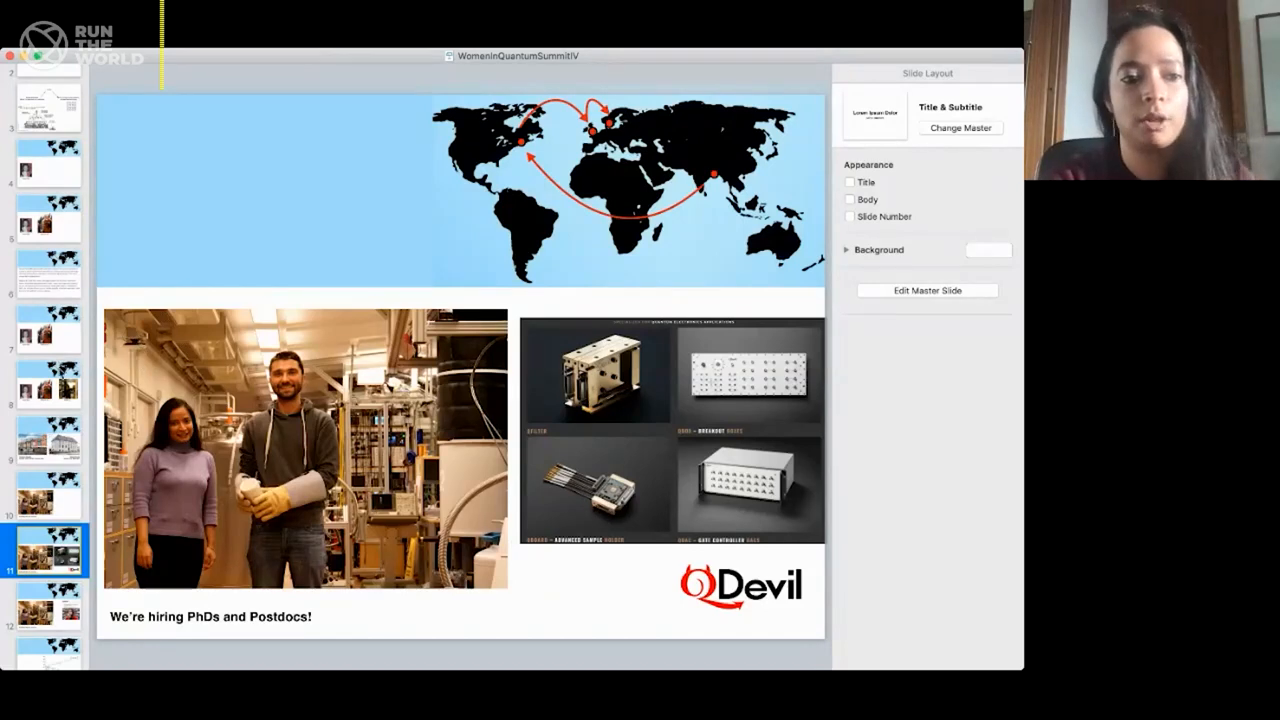
- Scroll through the builds on the hiring slide with the QDevil equipment image
scroll(down, 3)
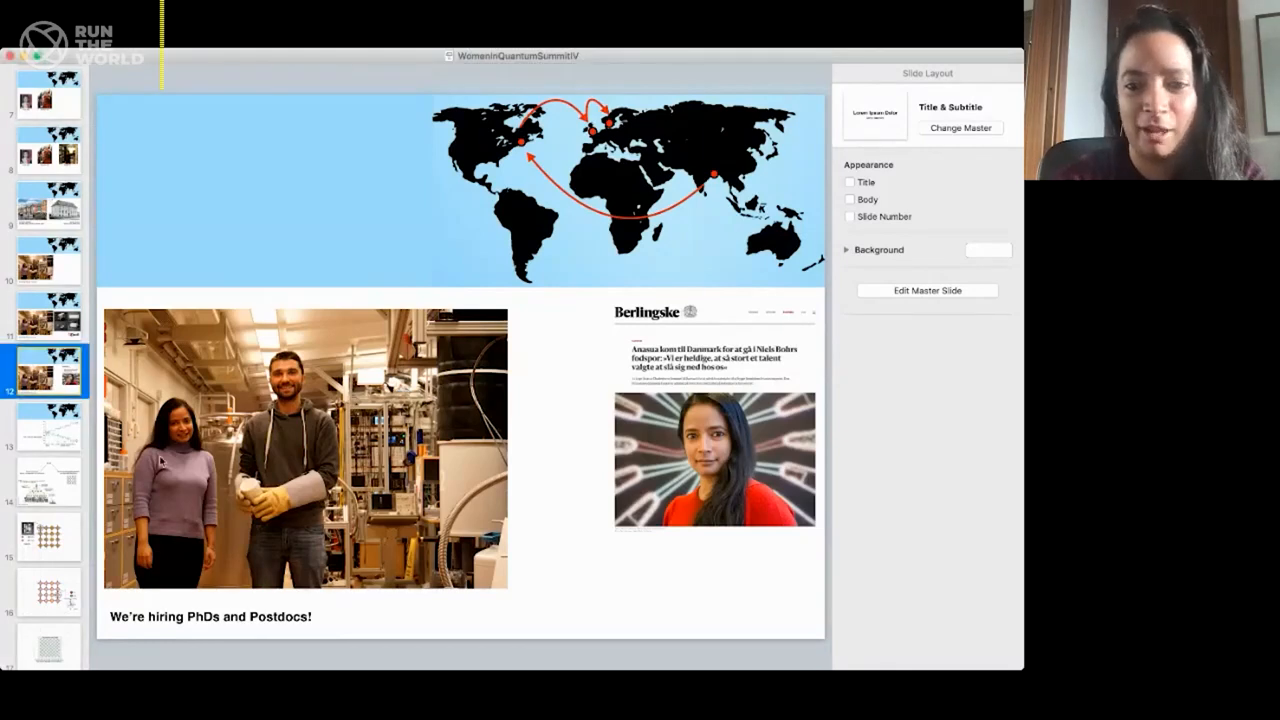
mouse_move(56, 436)
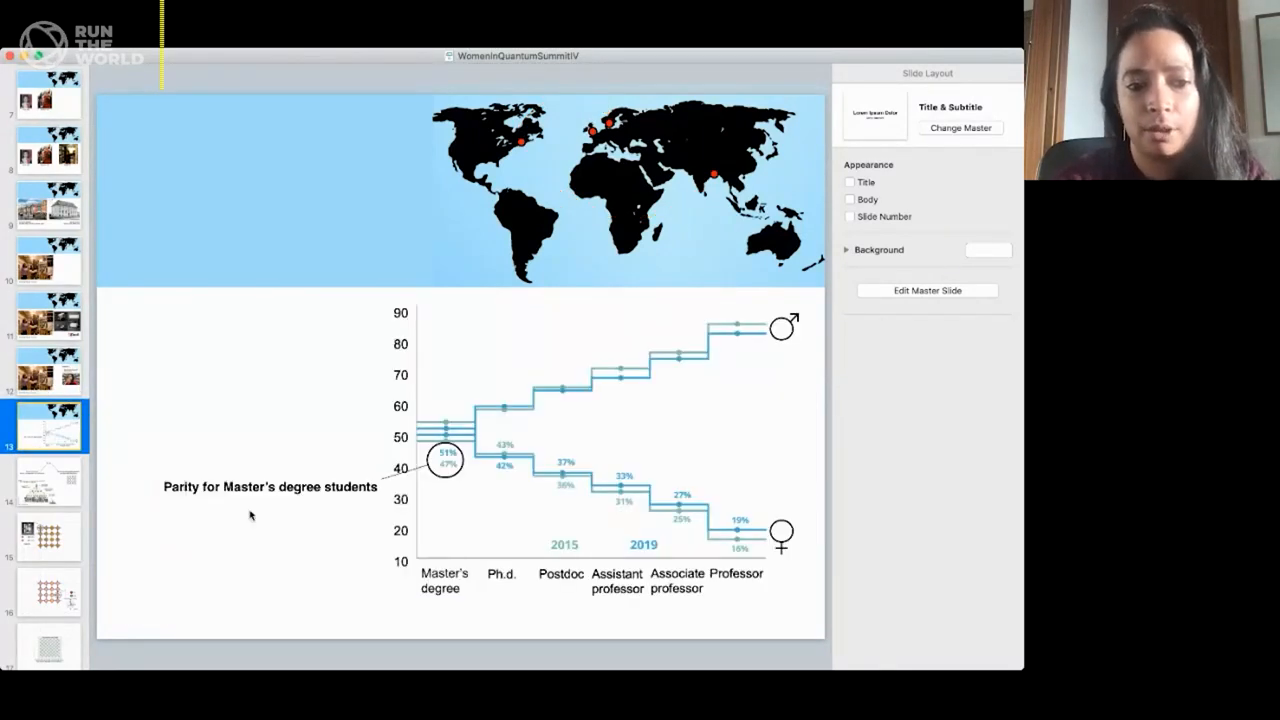
mouse_move(318, 524)
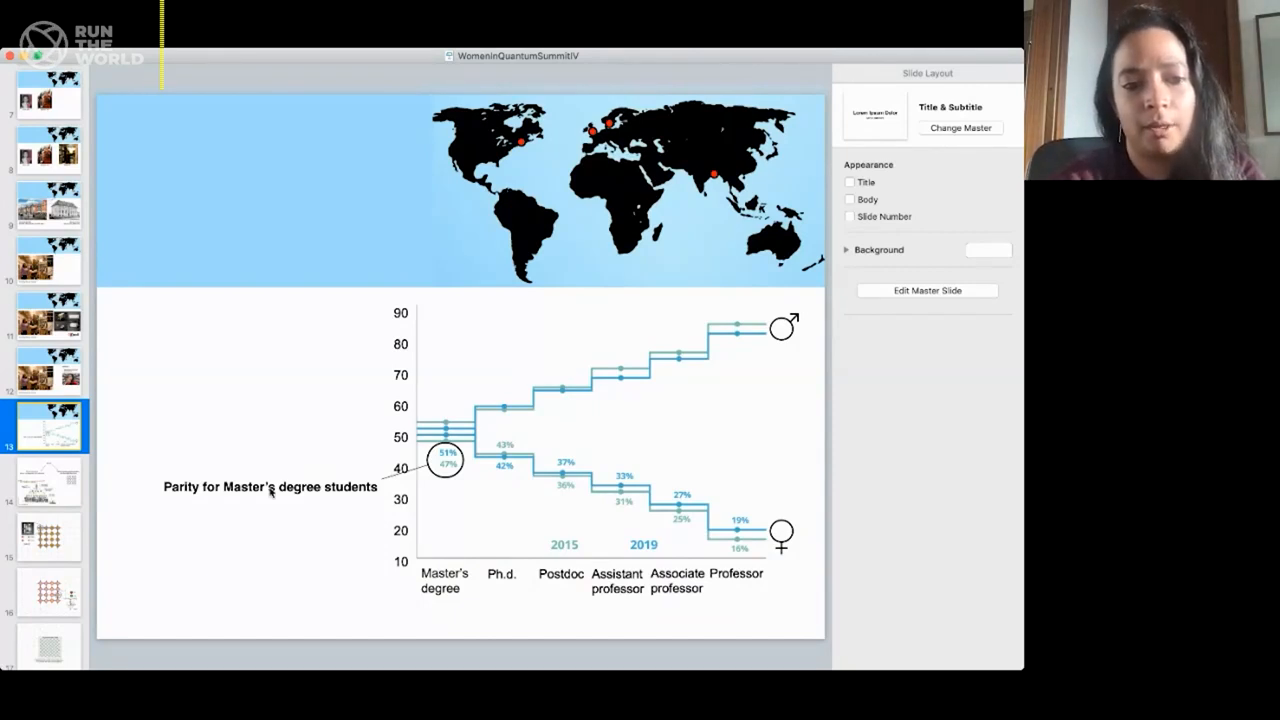
mouse_move(466, 508)
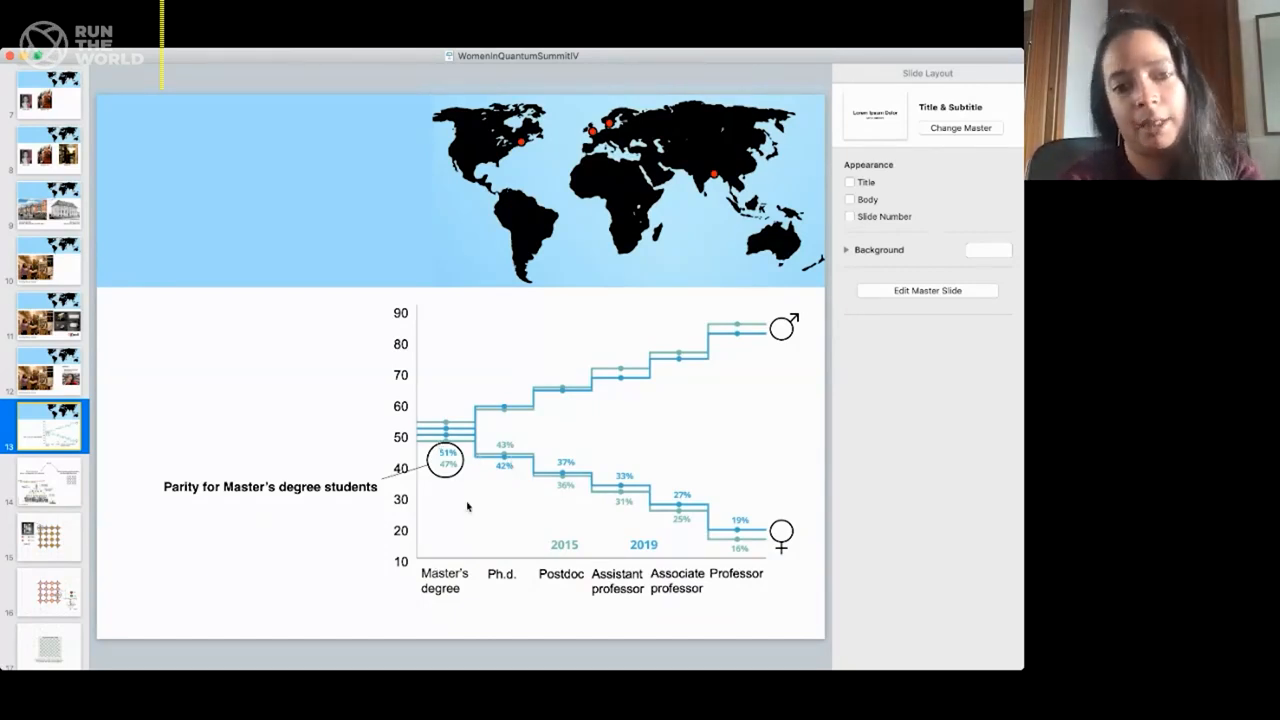
mouse_move(460, 448)
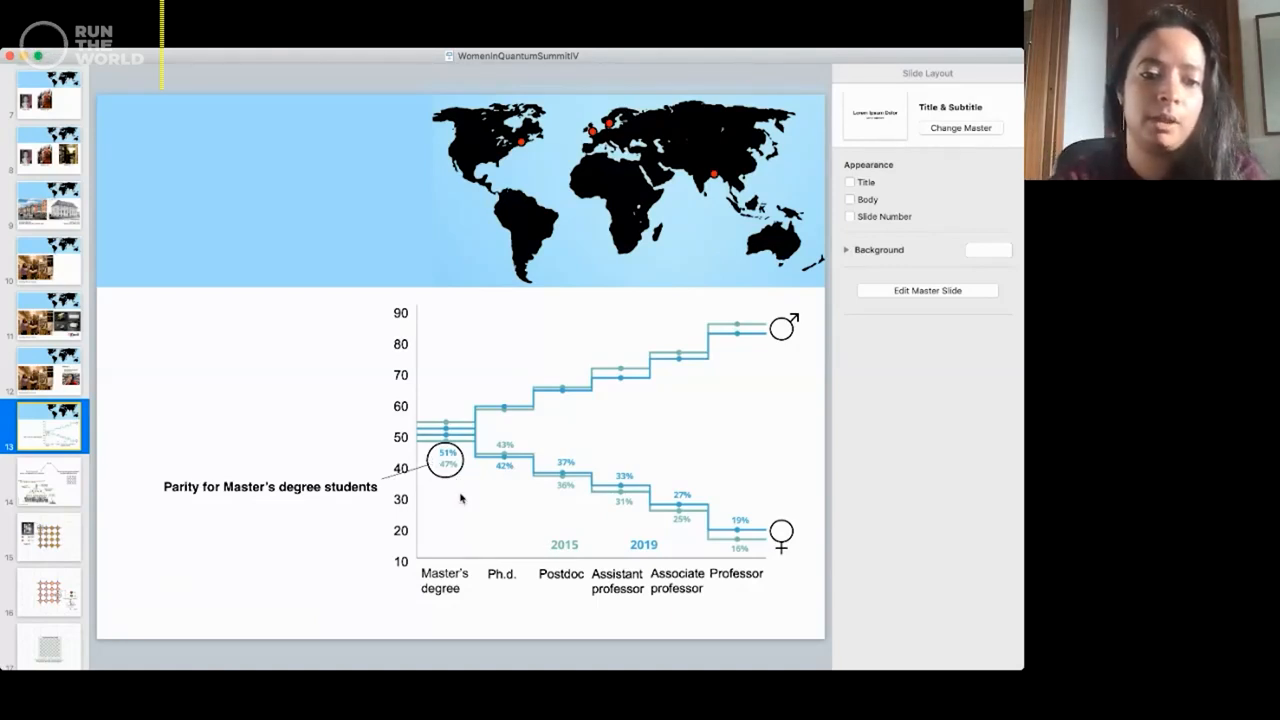
mouse_move(758, 292)
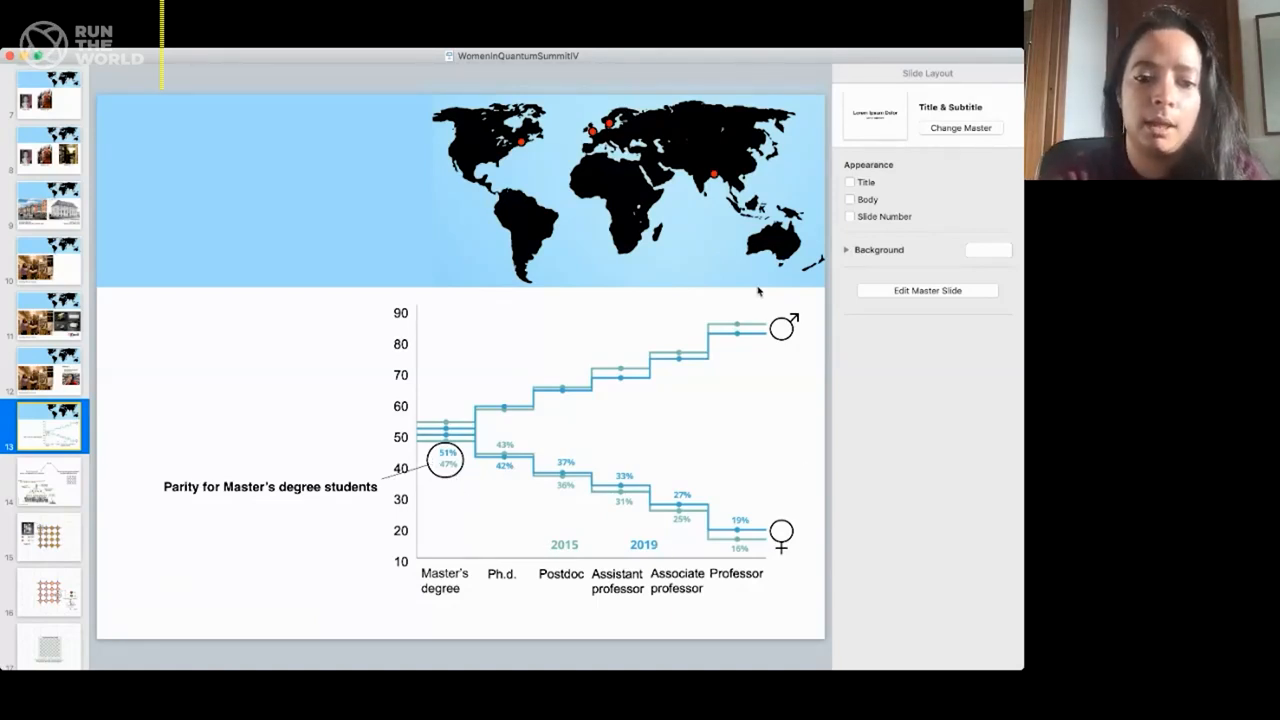
mouse_move(458, 440)
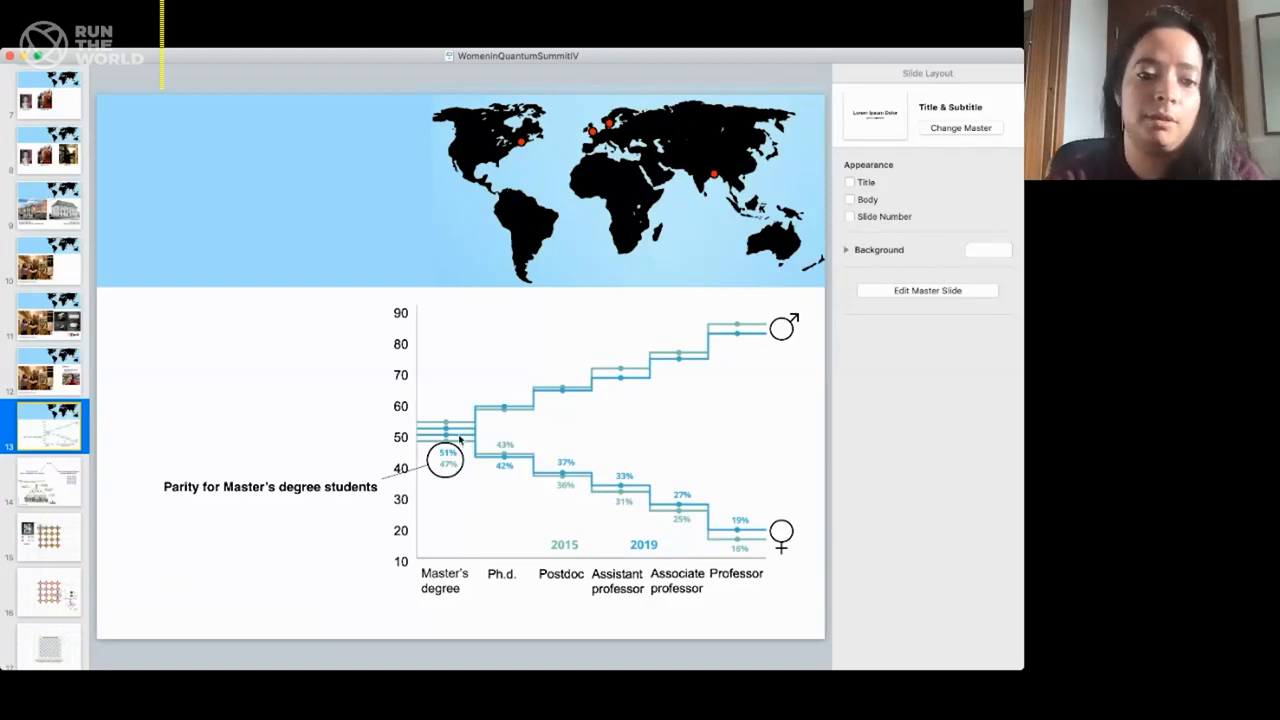
mouse_move(572, 492)
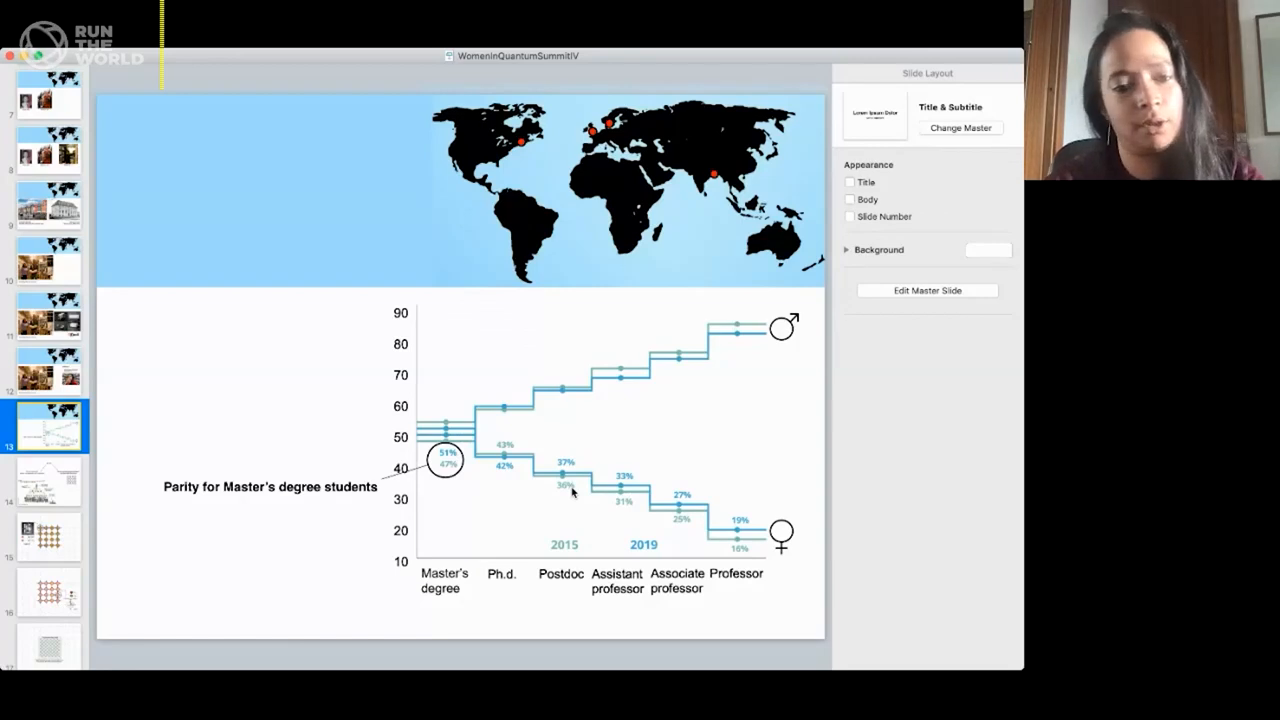
mouse_move(704, 548)
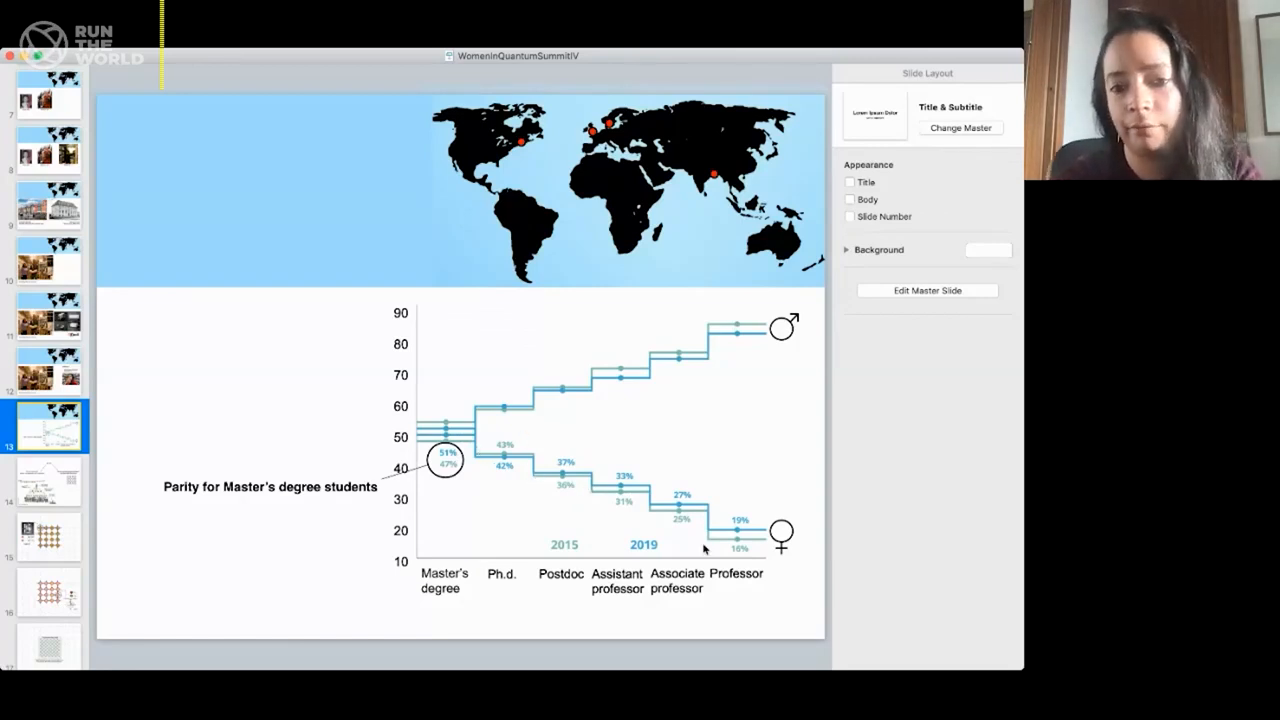
mouse_move(752, 552)
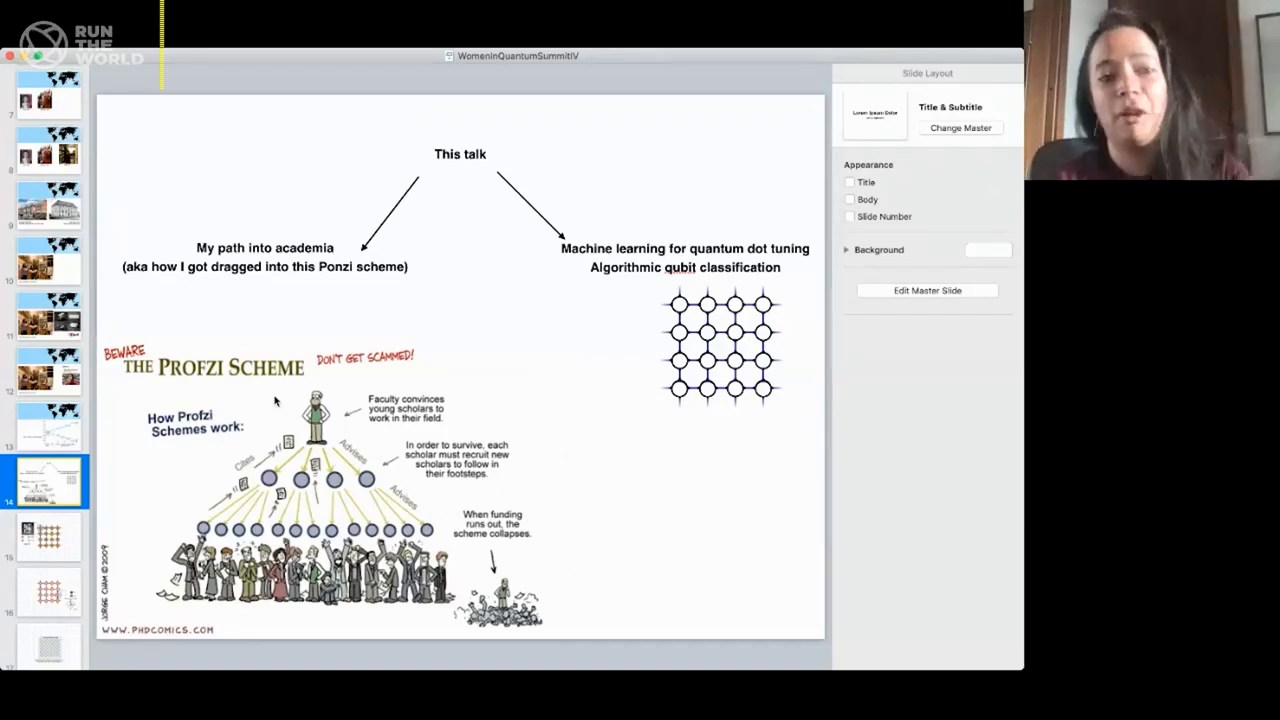
mouse_move(420, 460)
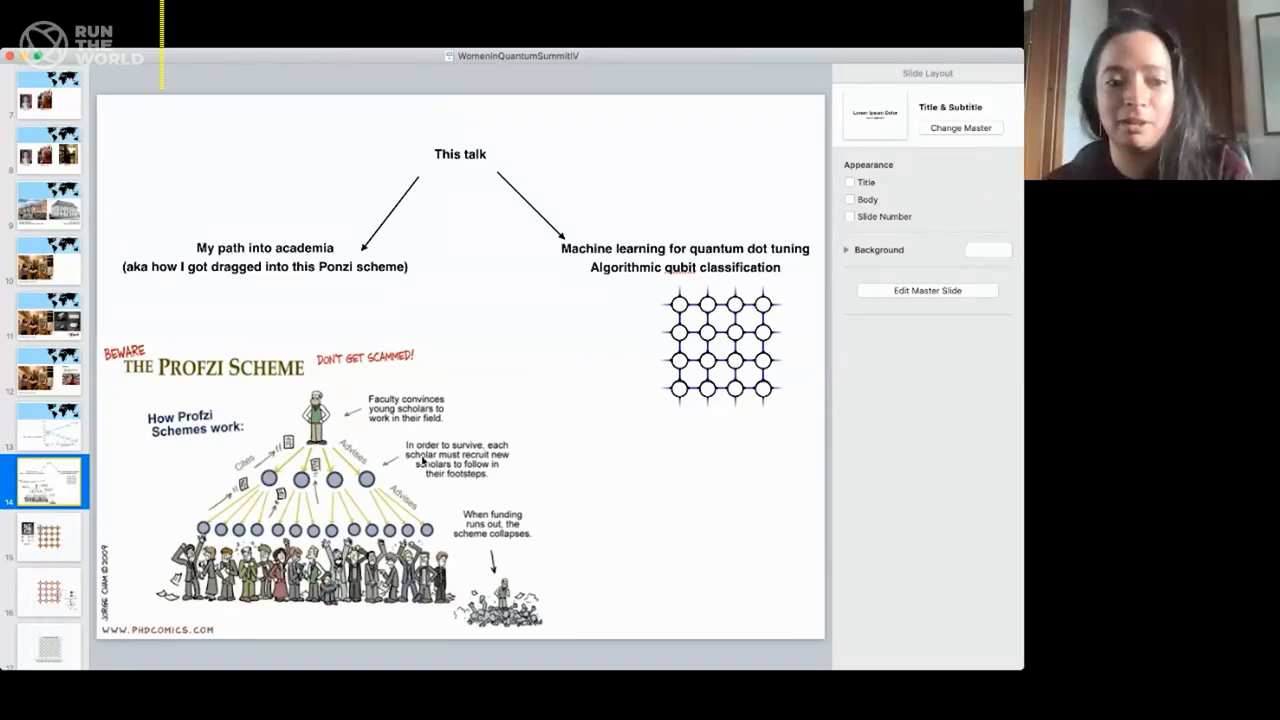
mouse_move(380, 516)
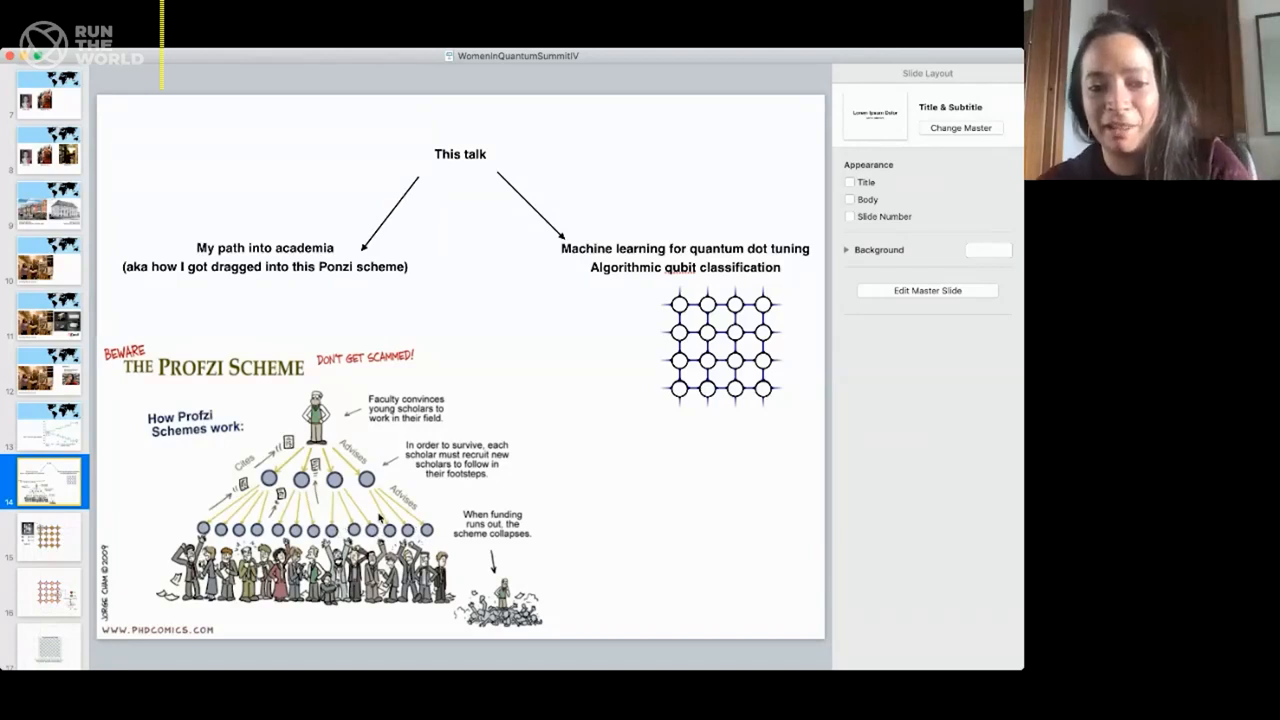
mouse_move(700, 436)
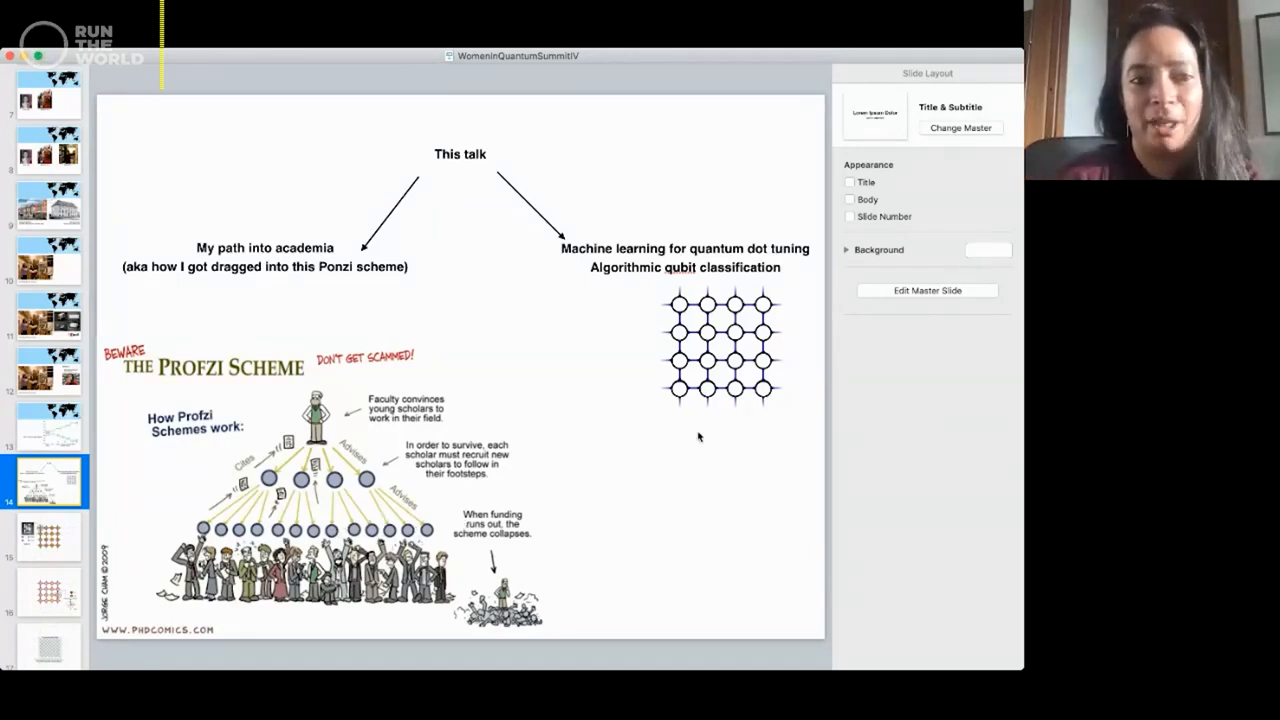
mouse_move(710, 388)
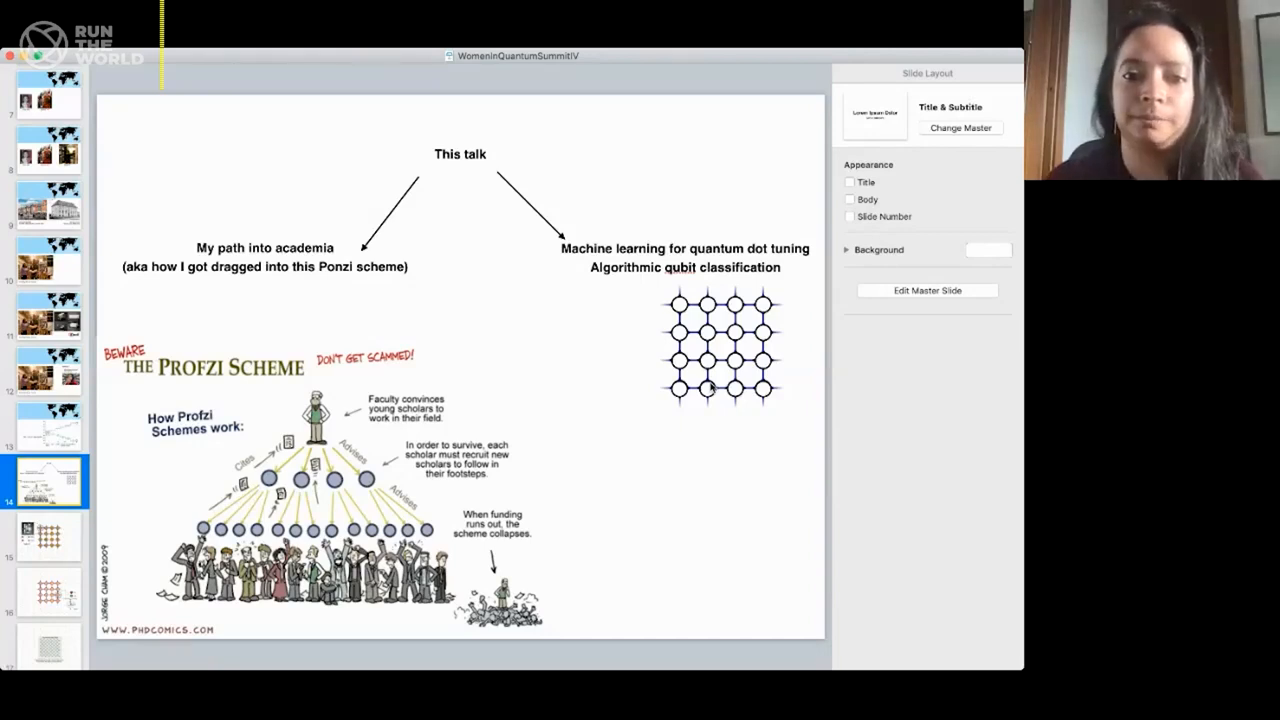
mouse_move(700, 288)
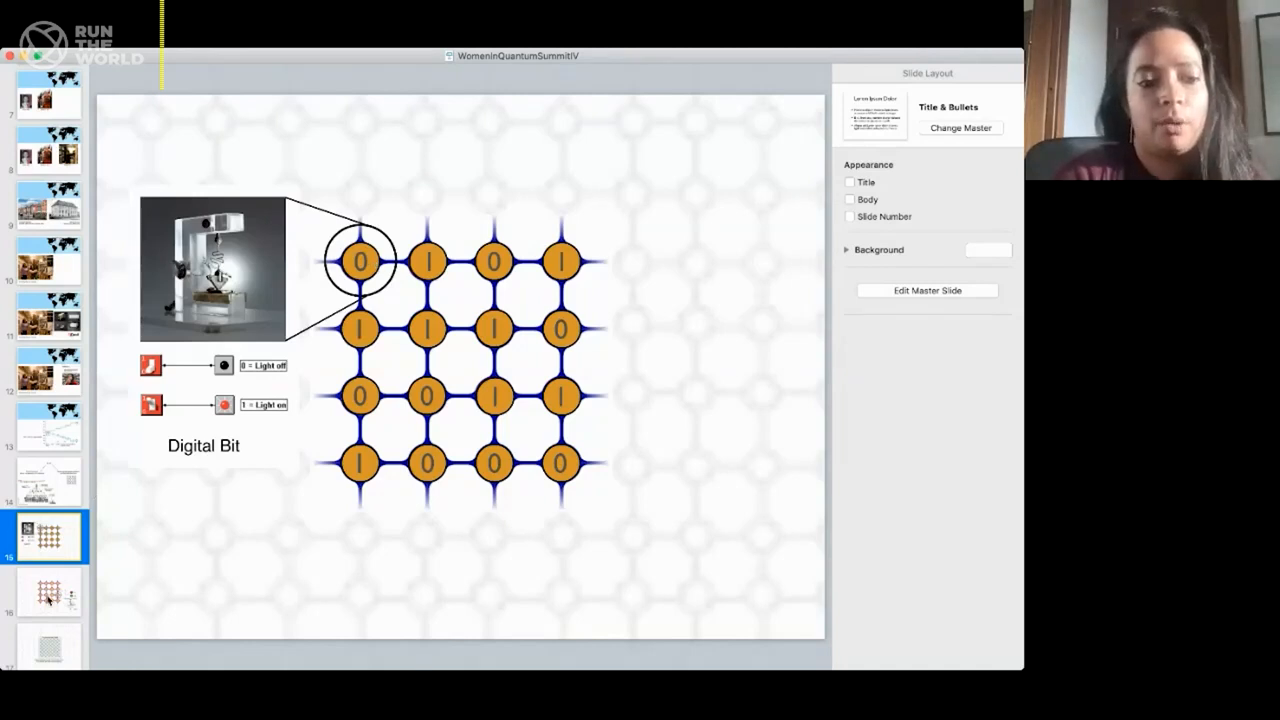
- Show the Digital Bit slide with its grid of 0s and 1s
click(48, 592)
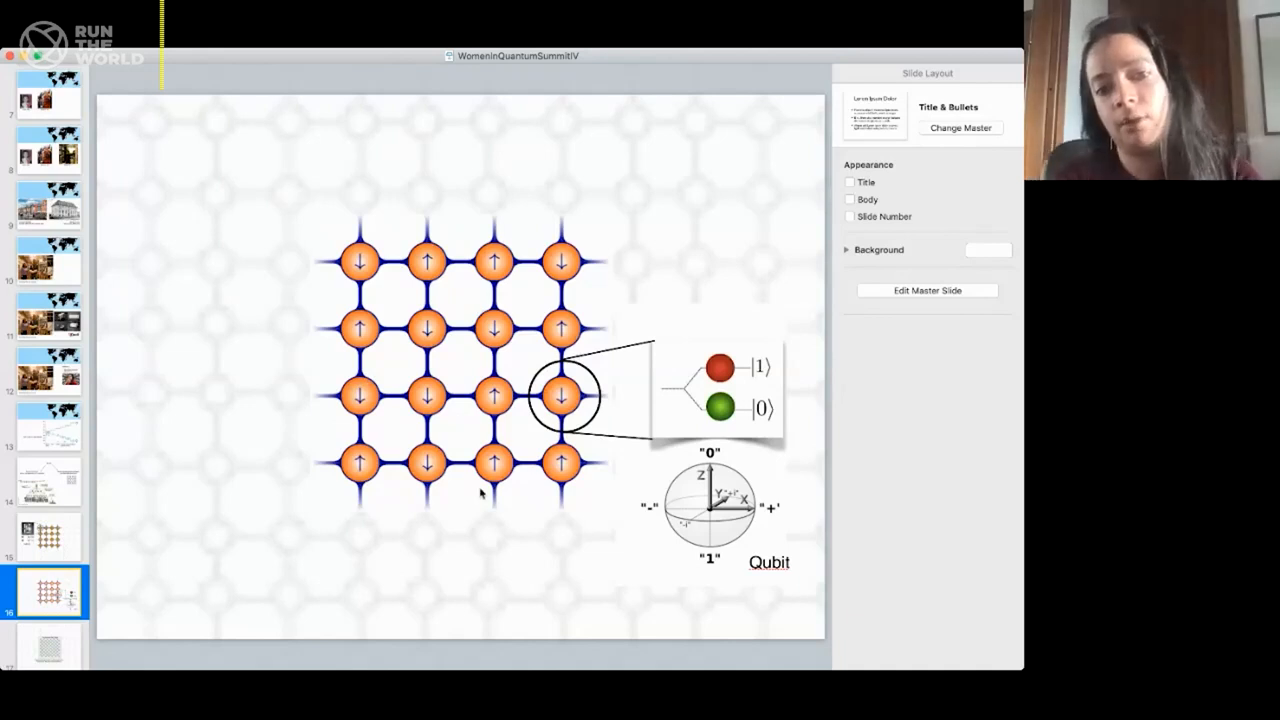
mouse_move(530, 430)
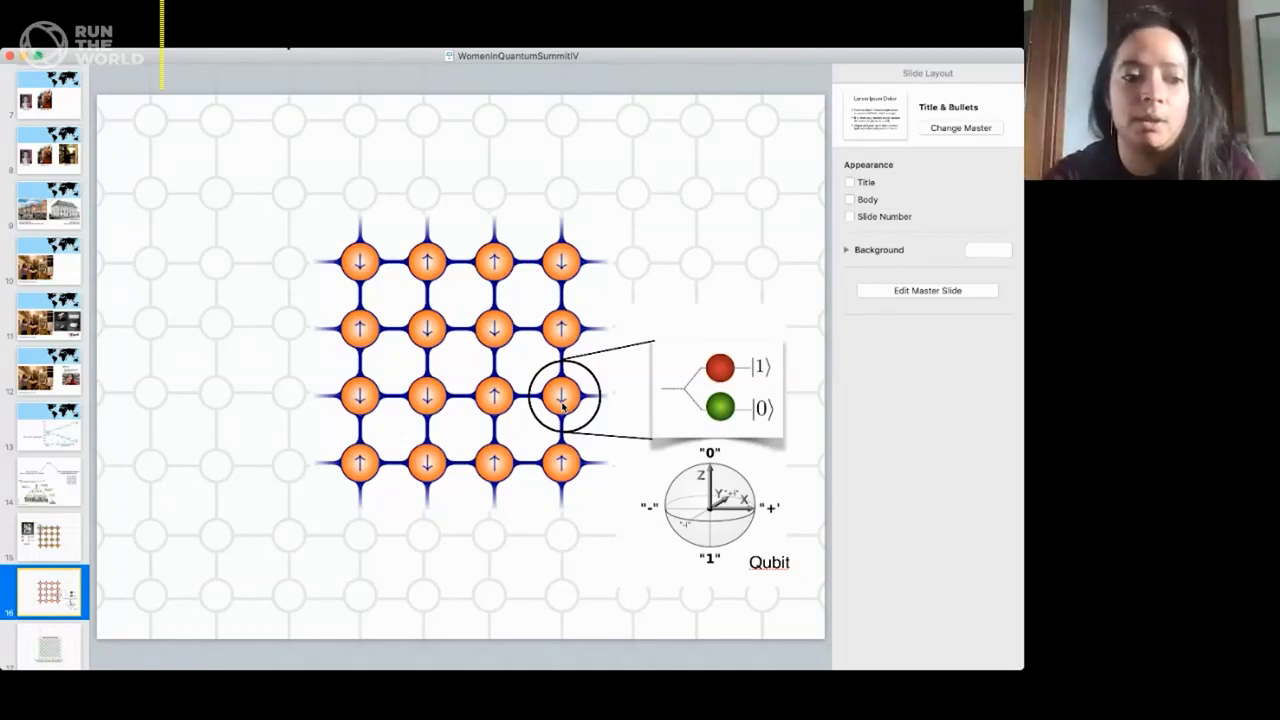
- Scroll while the qubit lattice slide with the Bloch-sphere inset stays on screen
scroll(down, 3)
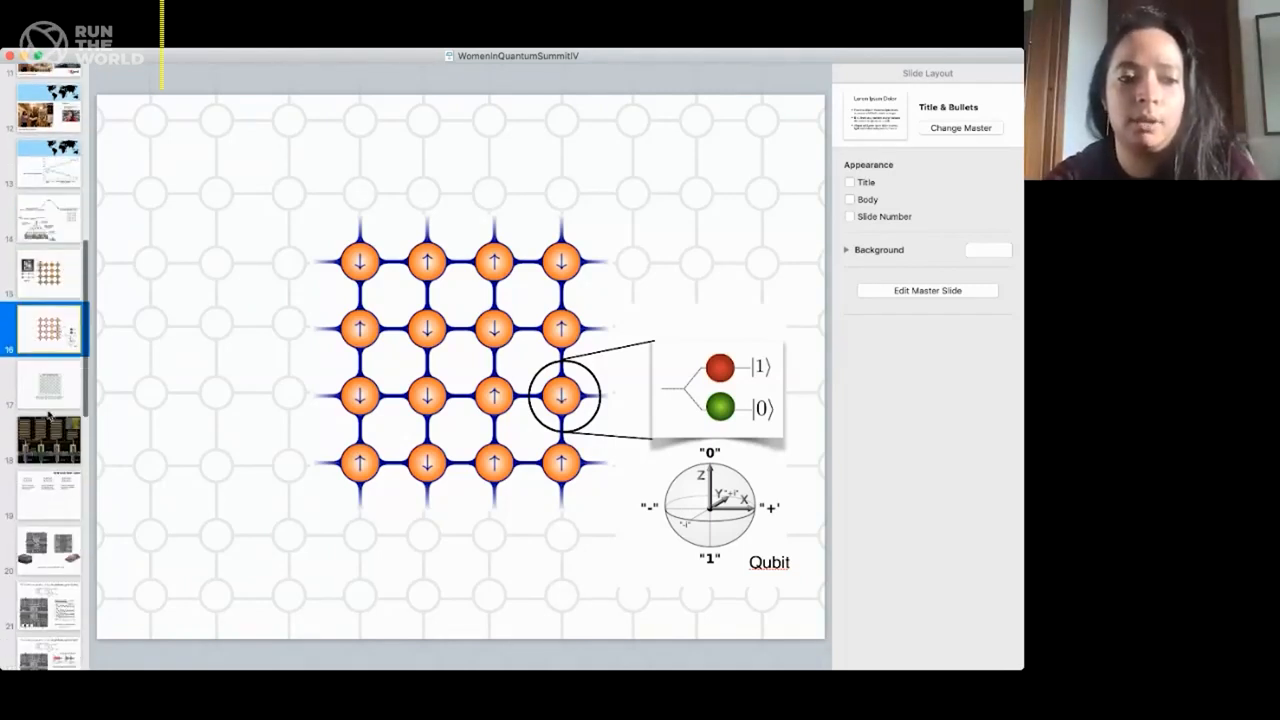
- Show the Superconducting Qubits slide on addressable qubits with nearest-neighbour connections
click(48, 384)
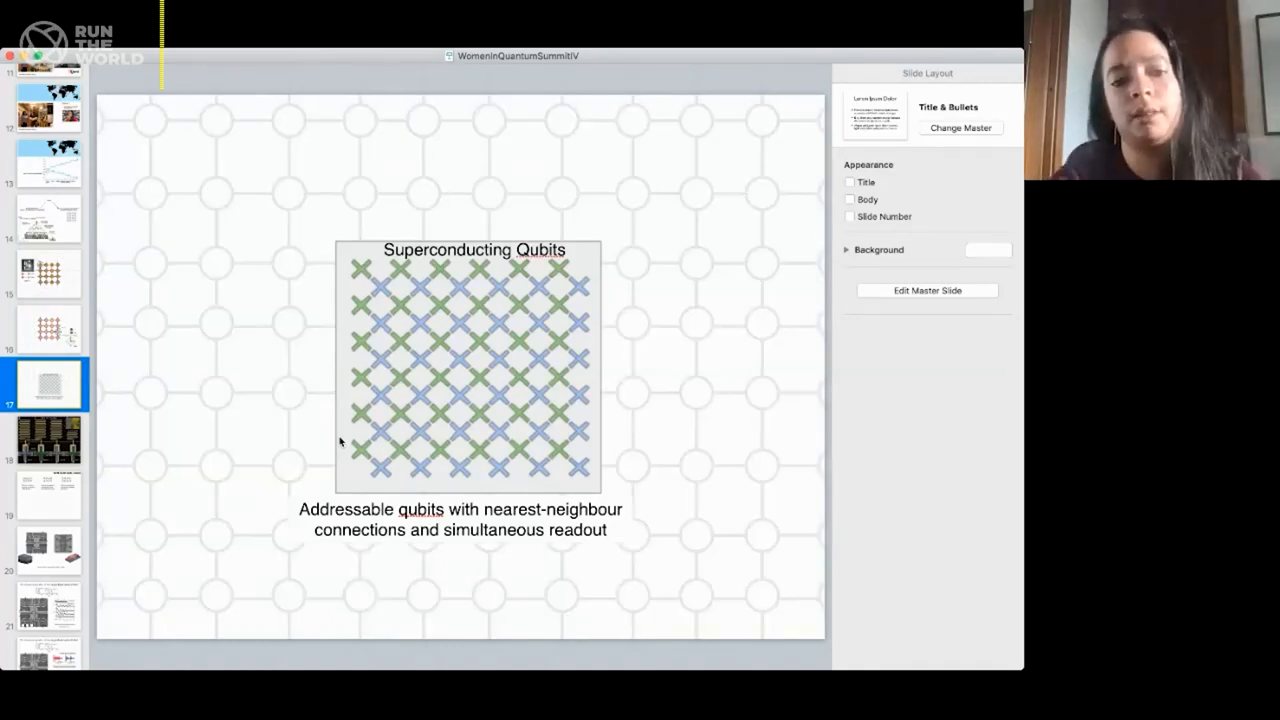
mouse_move(490, 344)
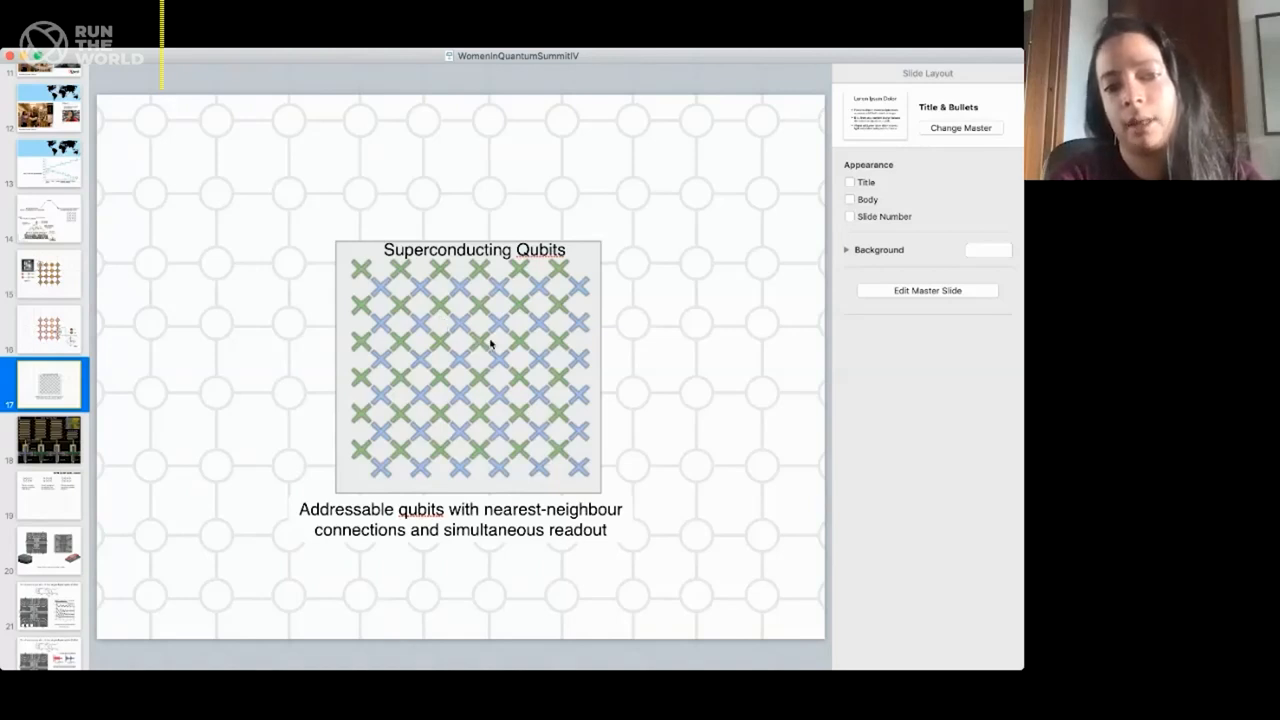
mouse_move(542, 360)
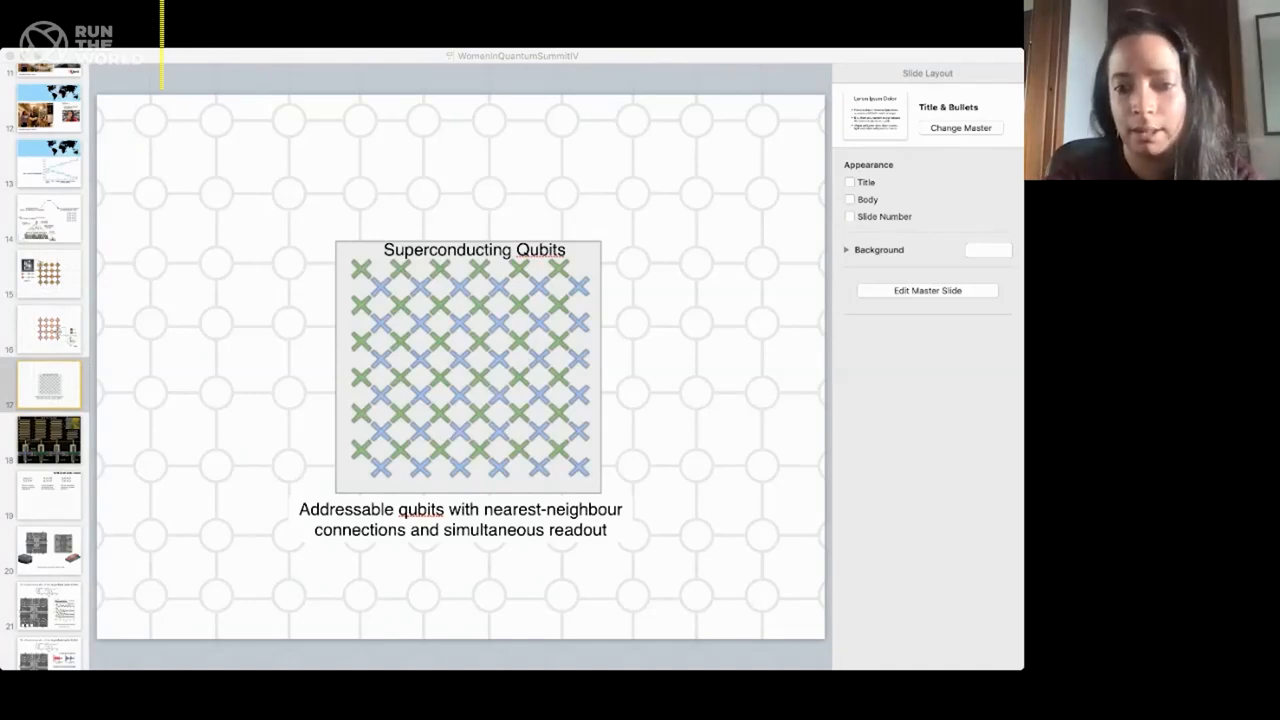
click(48, 384)
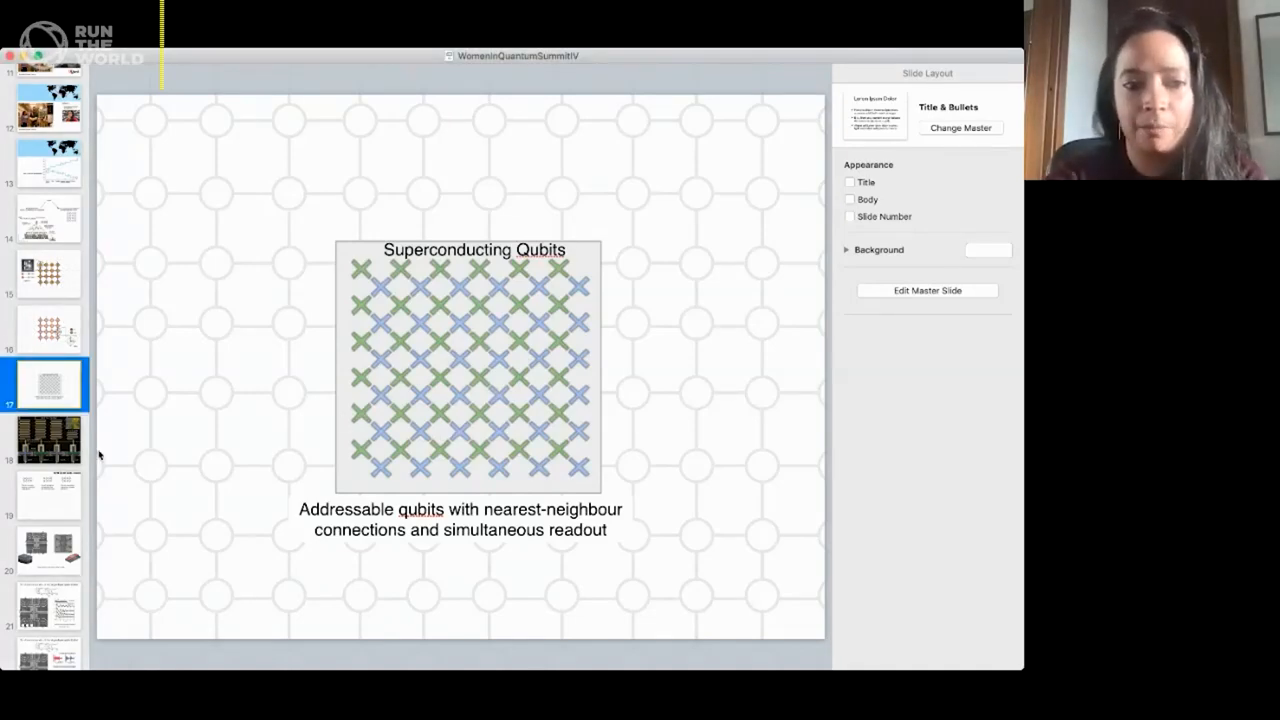
- Show the Size comparison slide with readout resonators above Qubits 1 to 4
click(48, 442)
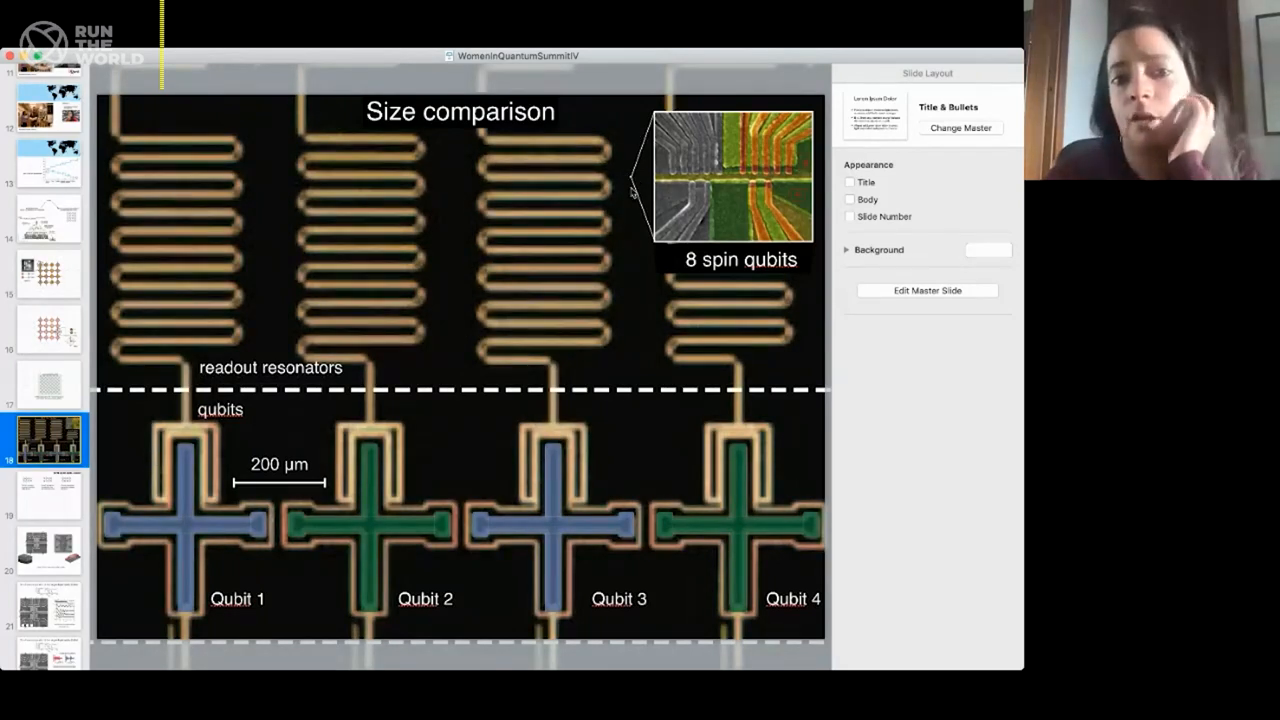
mouse_move(672, 374)
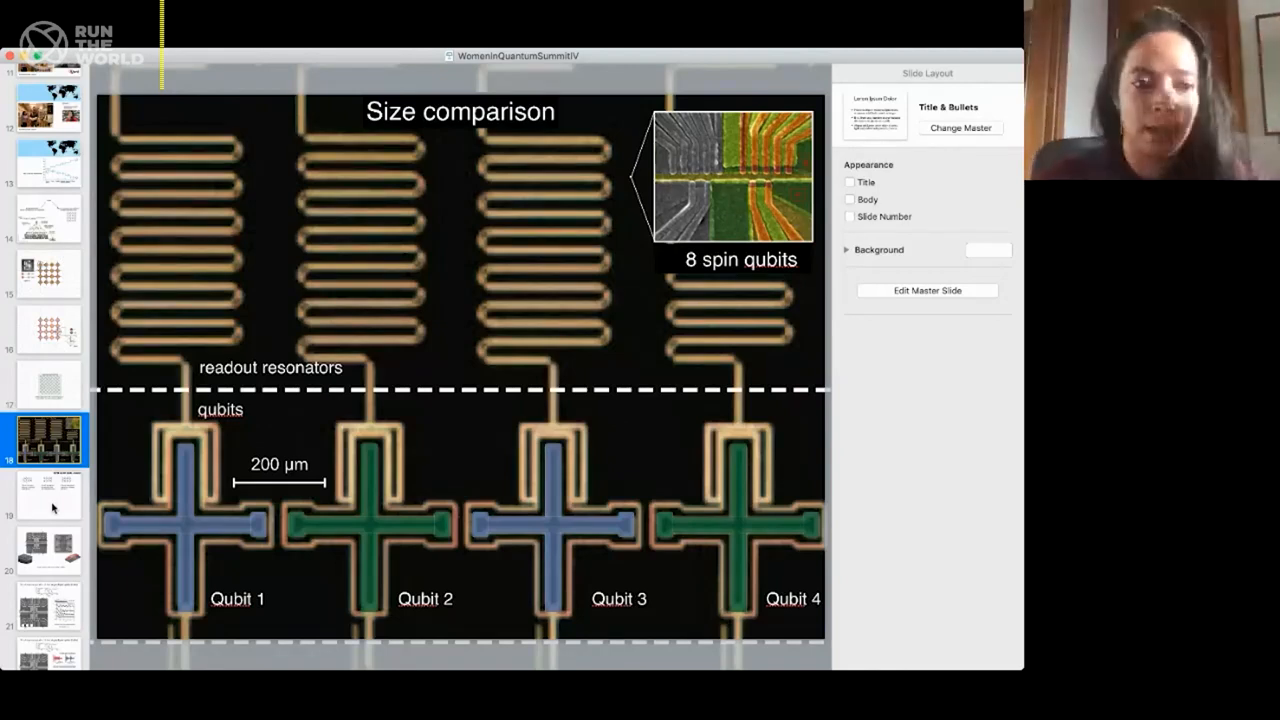
- Preview the spin qubit lattice and tuning bottleneck slides, returning to Spin Qubit Challenges
click(48, 496)
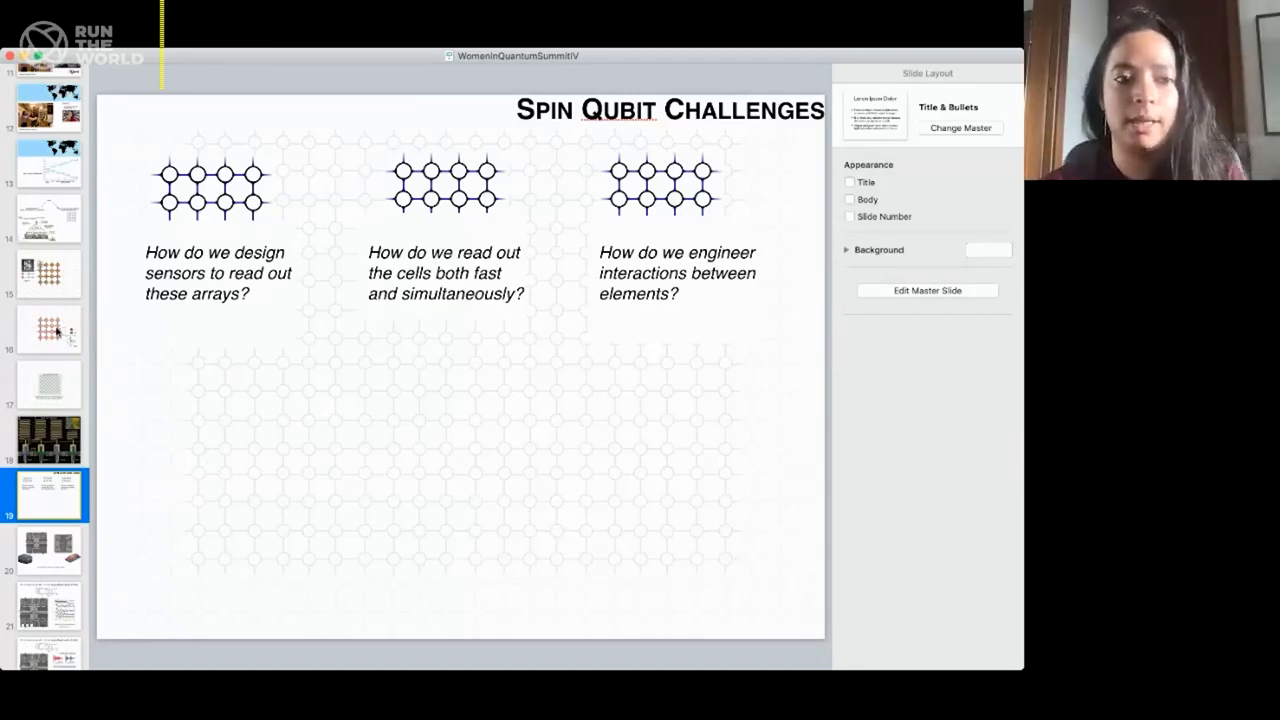
click(48, 330)
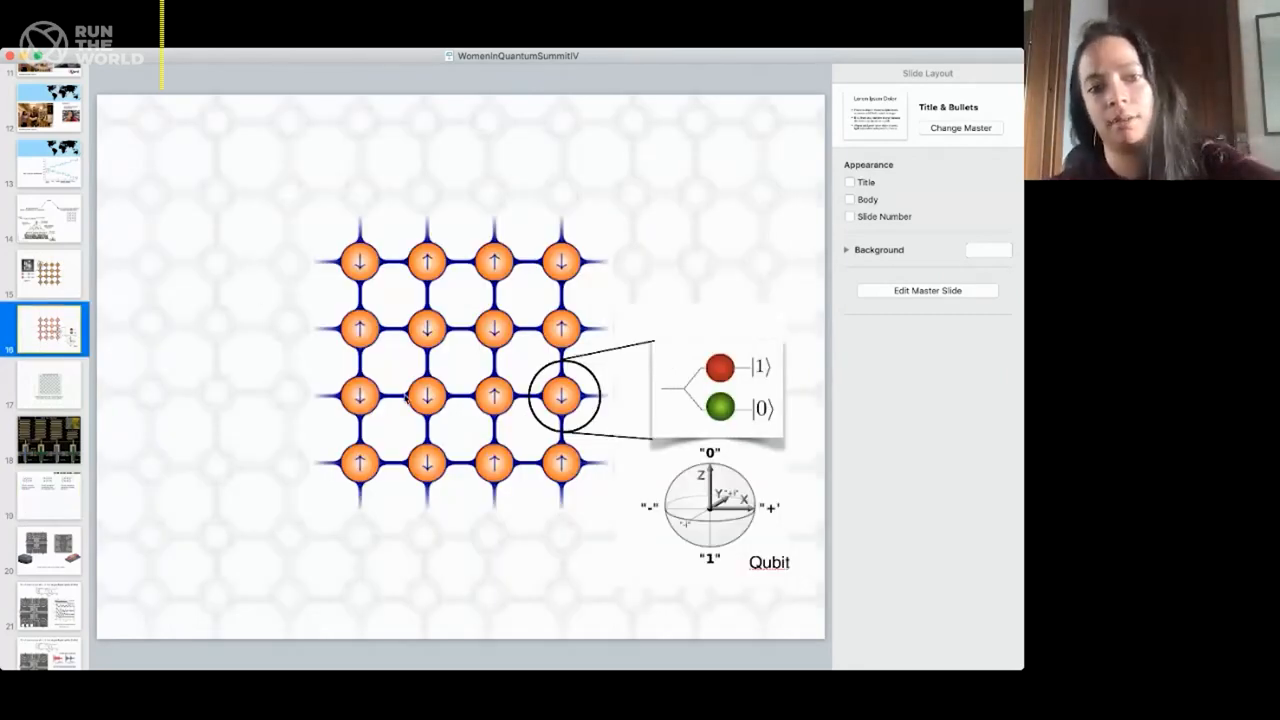
click(48, 550)
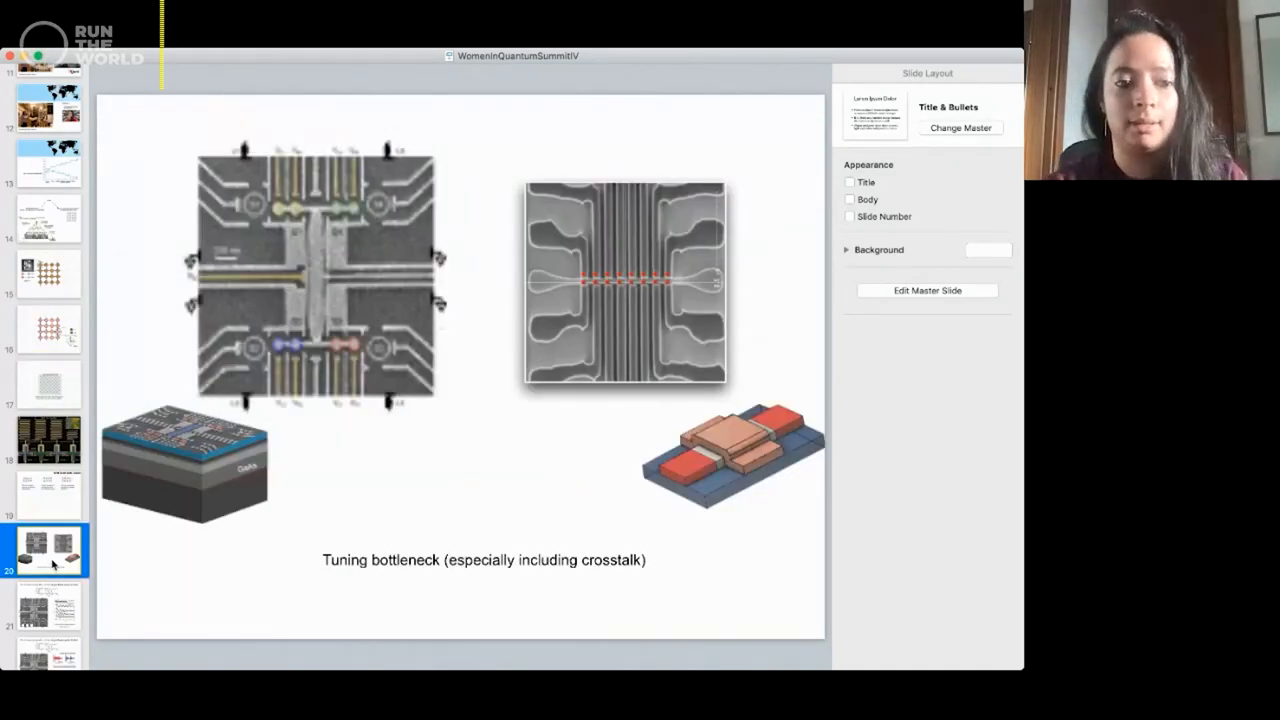
click(48, 496)
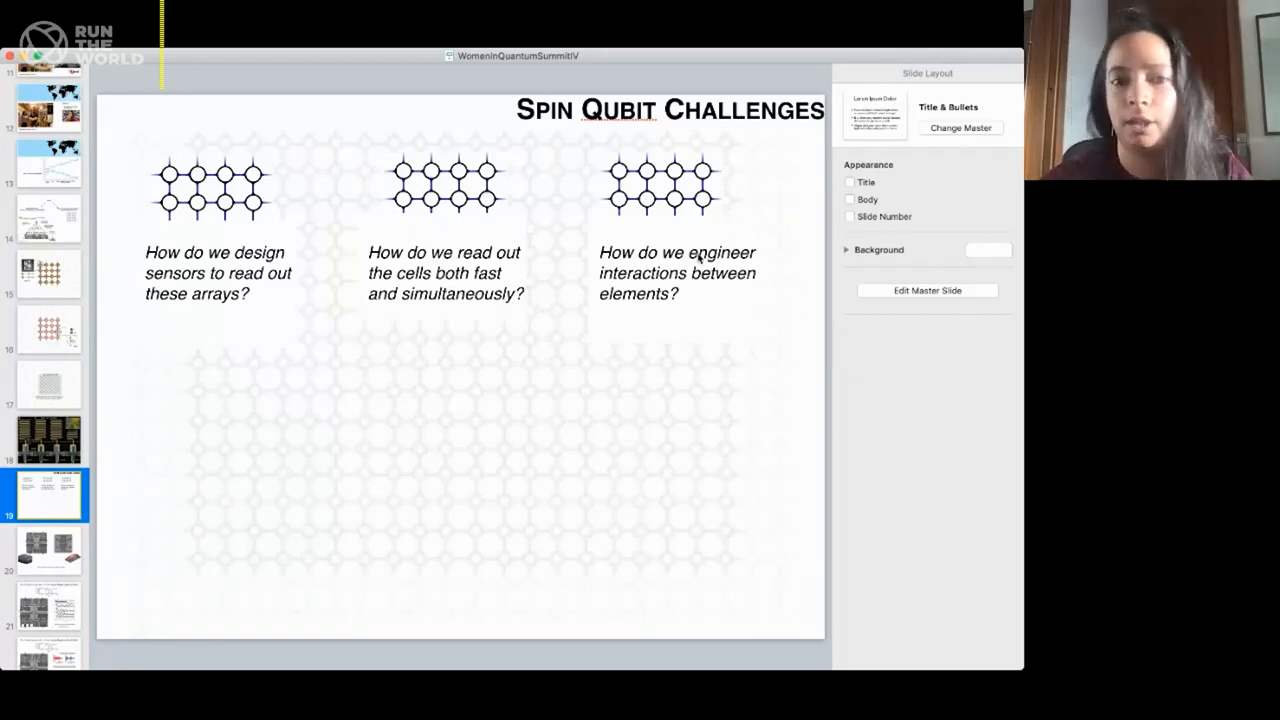
mouse_move(158, 496)
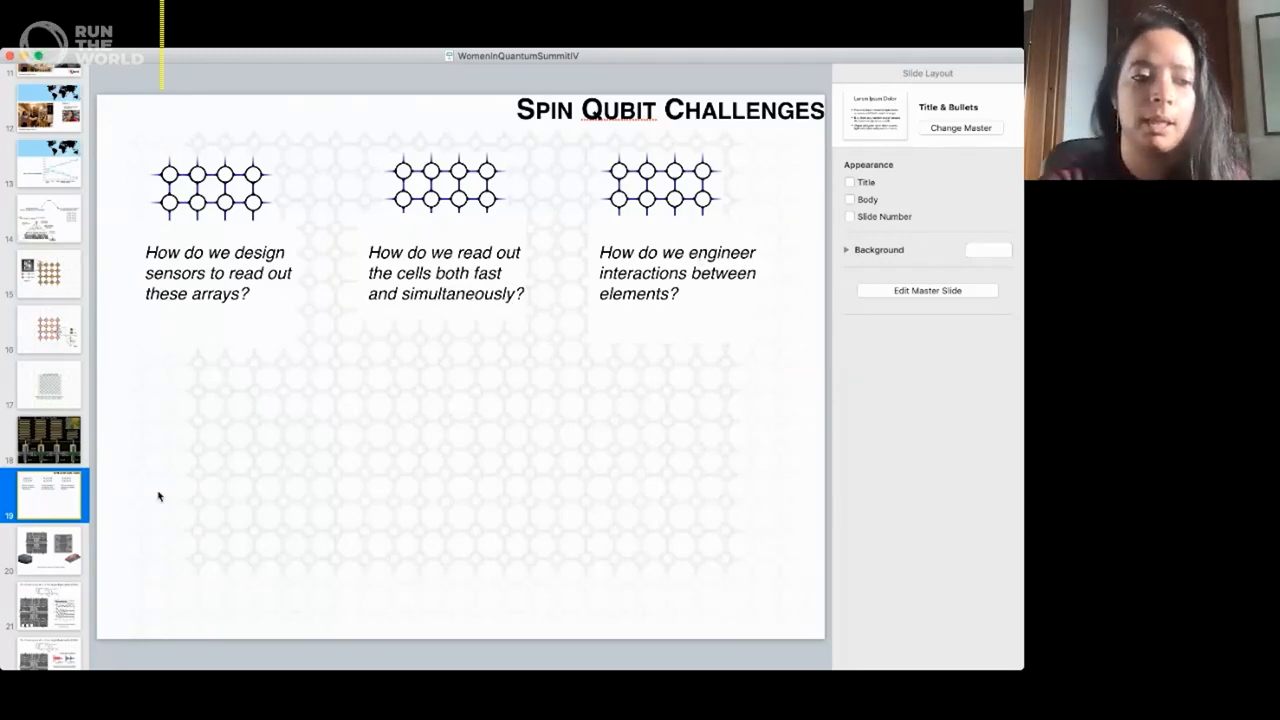
- Show the 'Tuning bottleneck (especially including crosstalk)' slide with quantum-dot device images
click(48, 550)
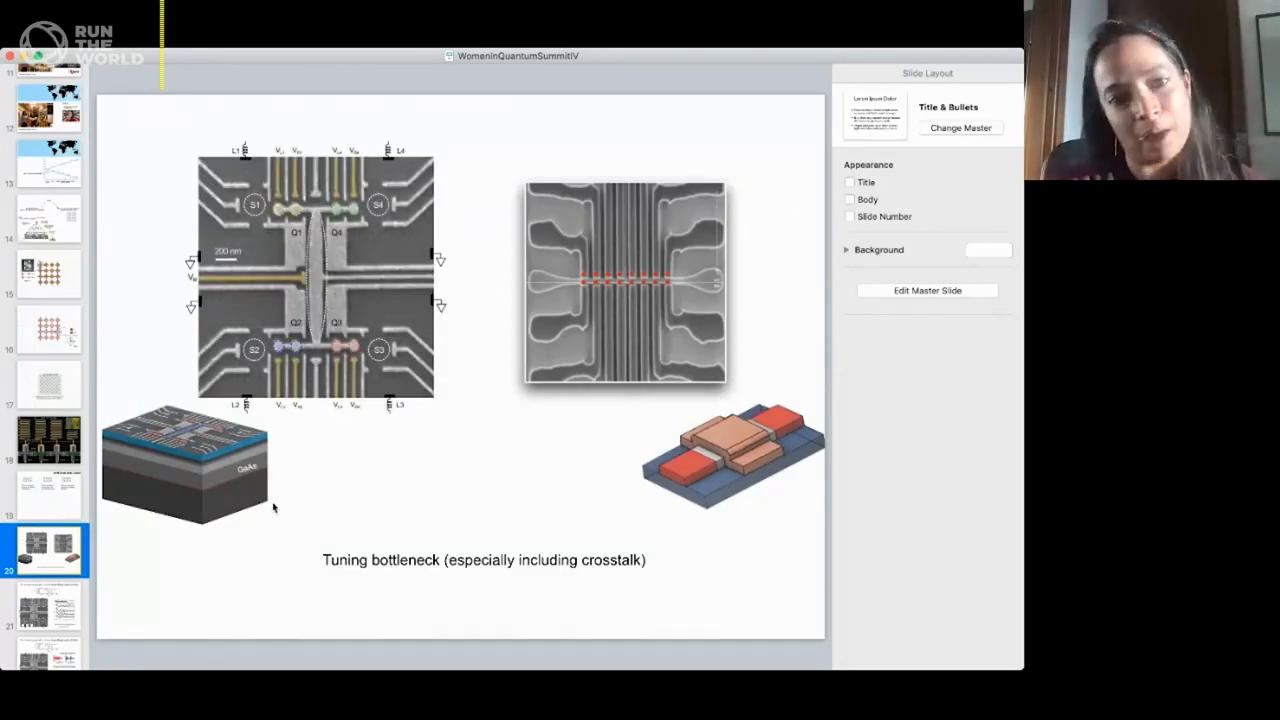
mouse_move(278, 464)
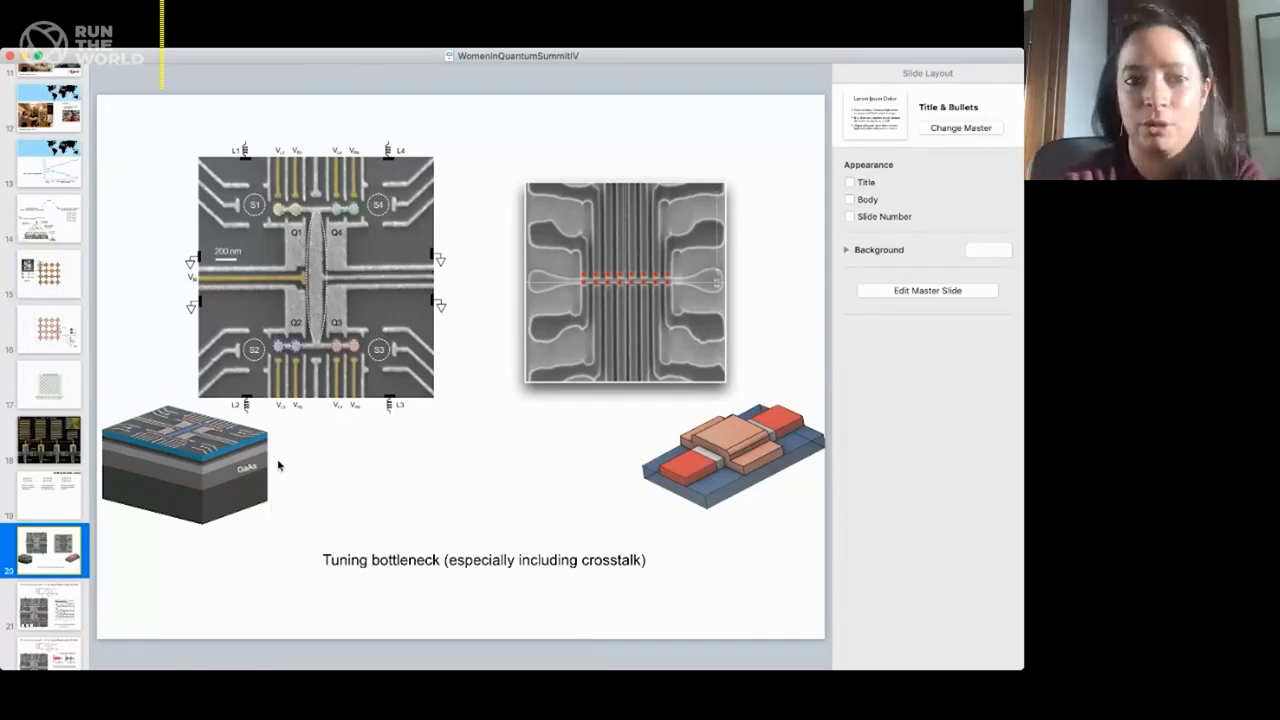
mouse_move(316, 248)
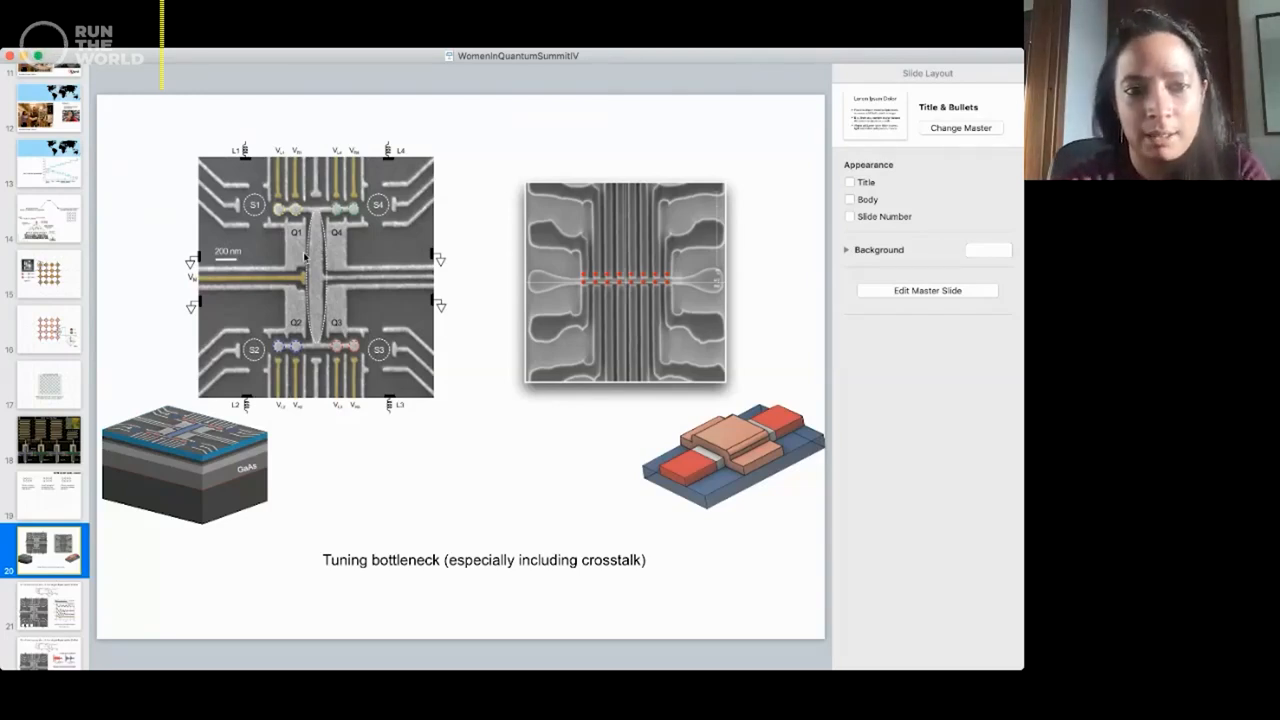
mouse_move(264, 298)
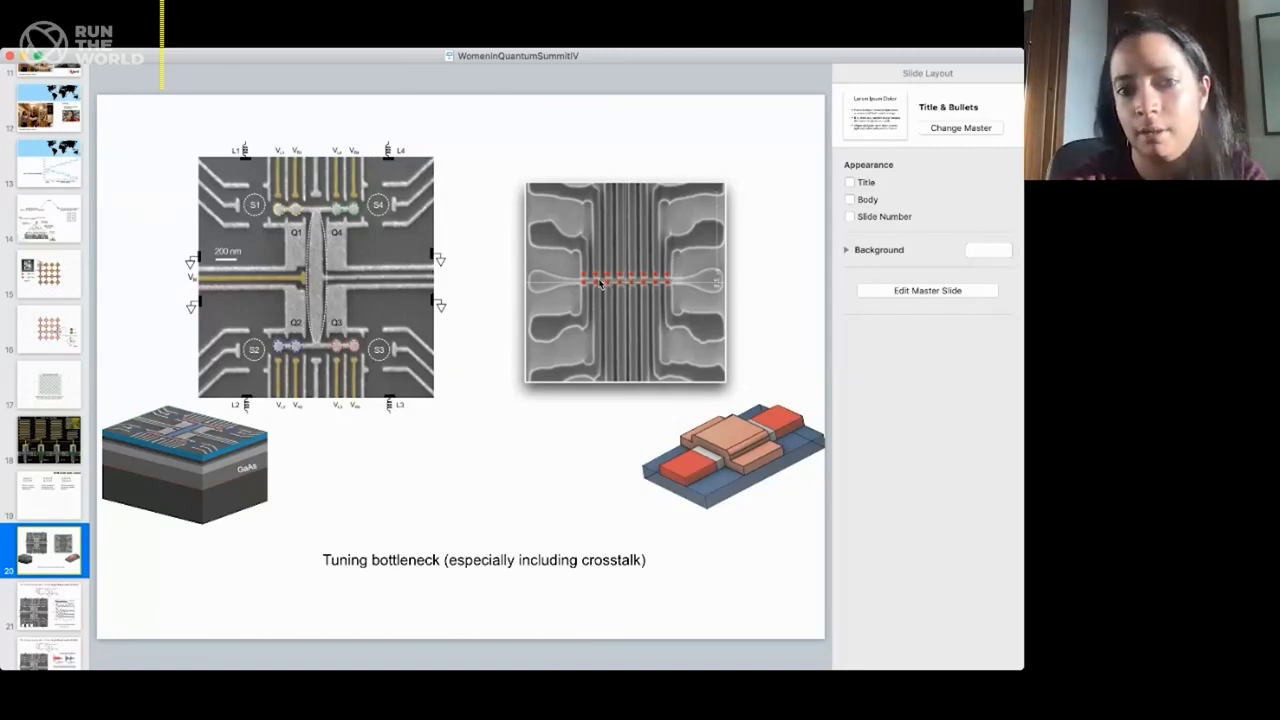
mouse_move(668, 284)
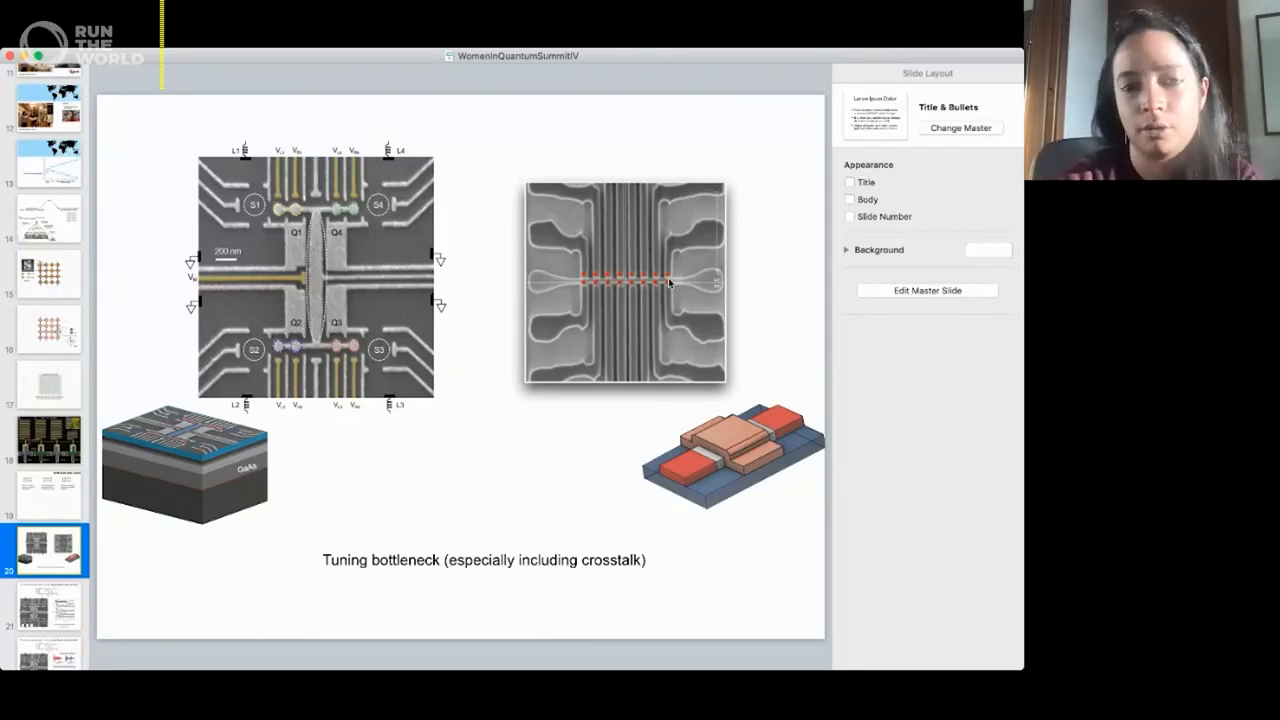
mouse_move(588, 298)
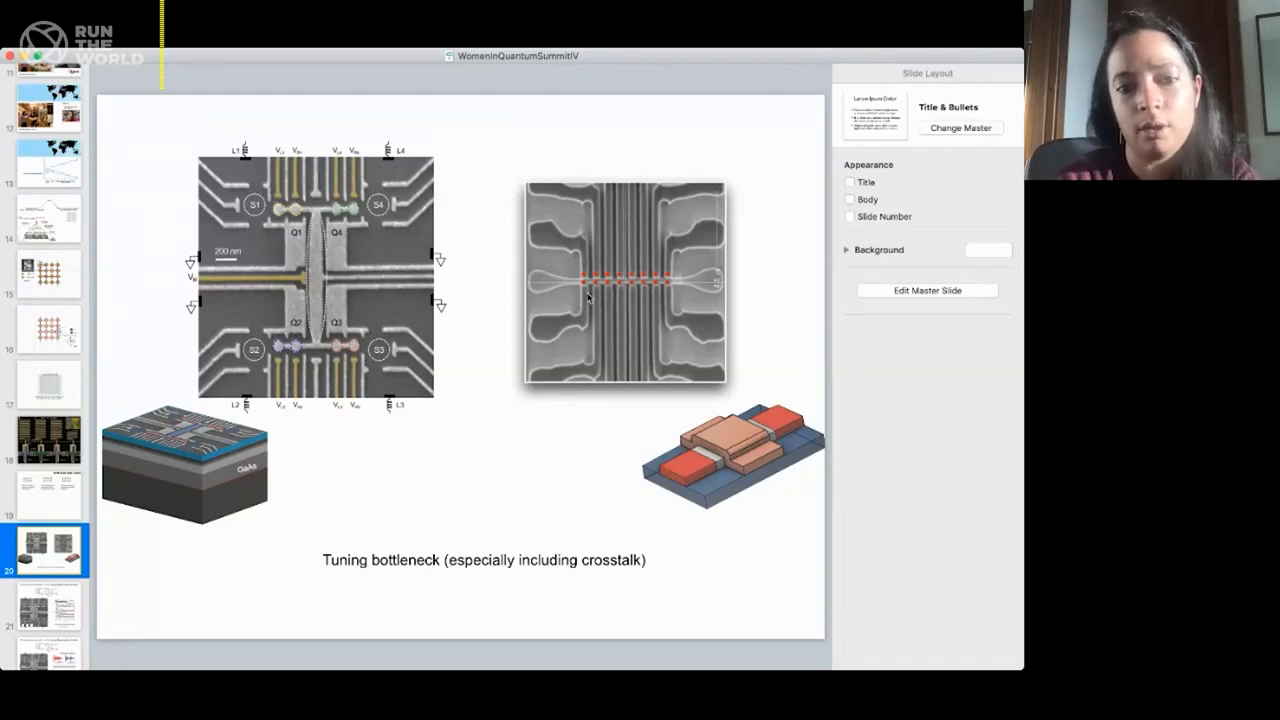
mouse_move(296, 352)
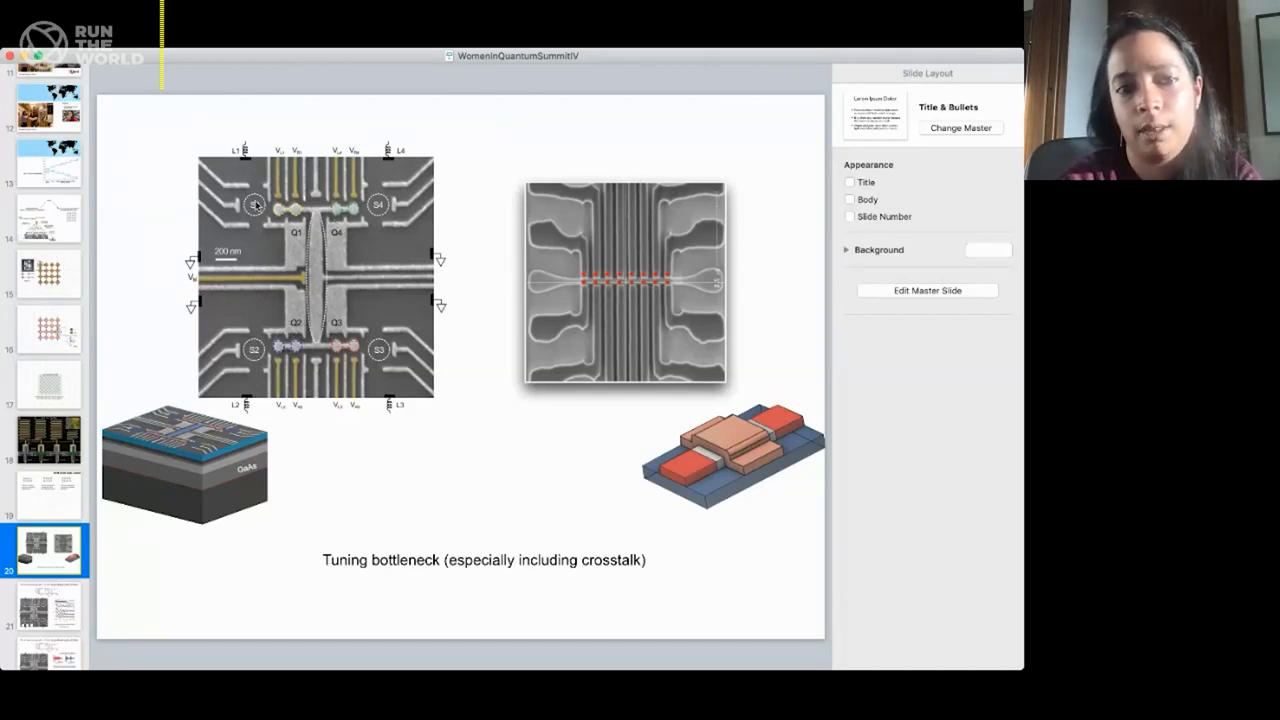
mouse_move(296, 220)
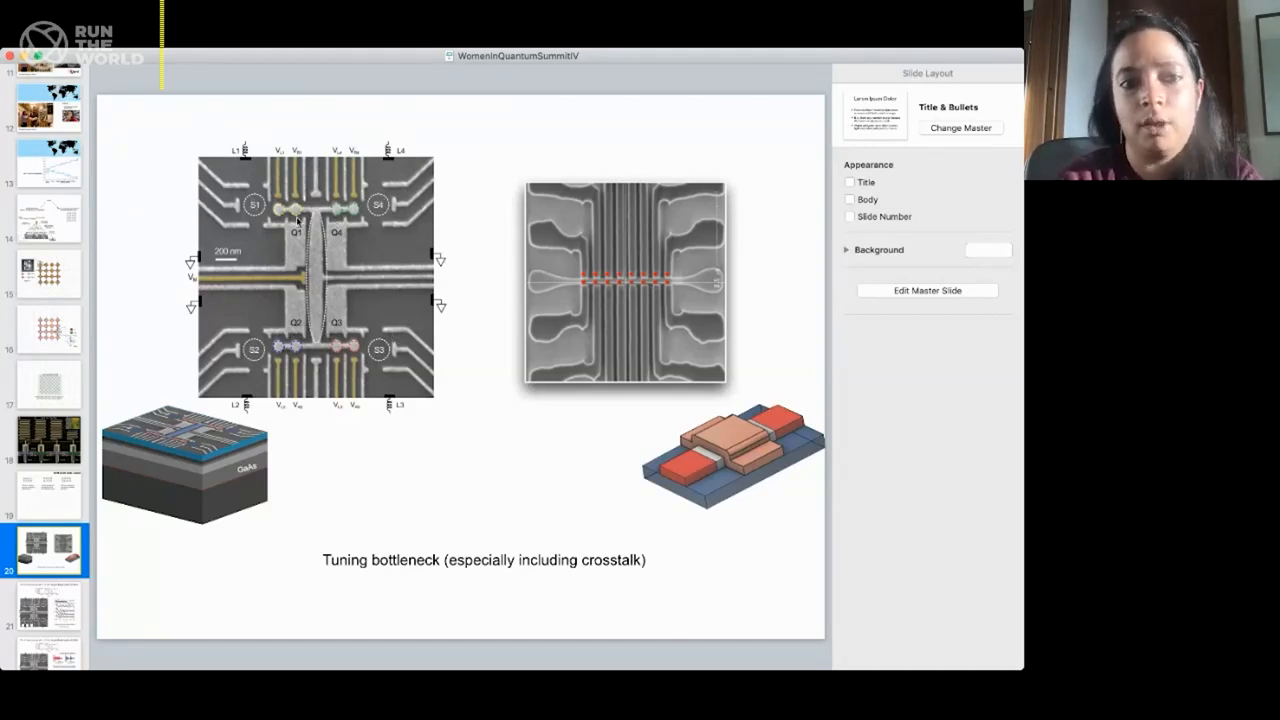
scroll(down, 3)
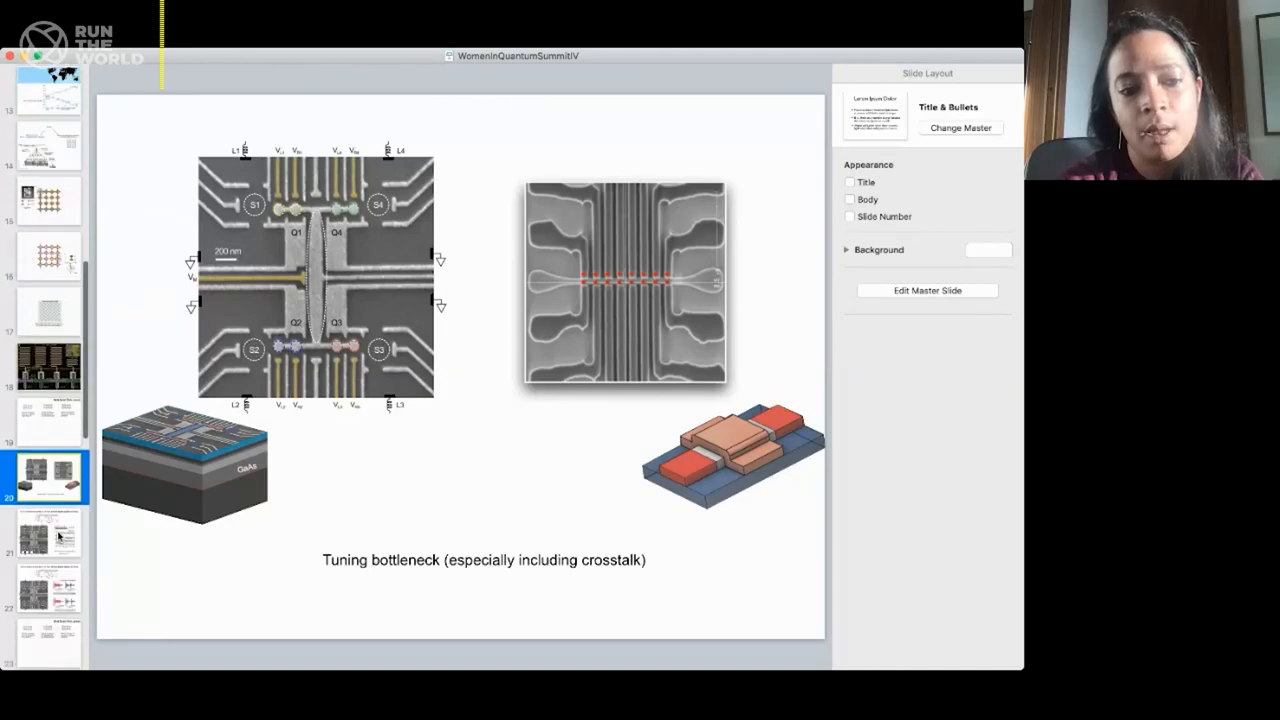
scroll(down, 3)
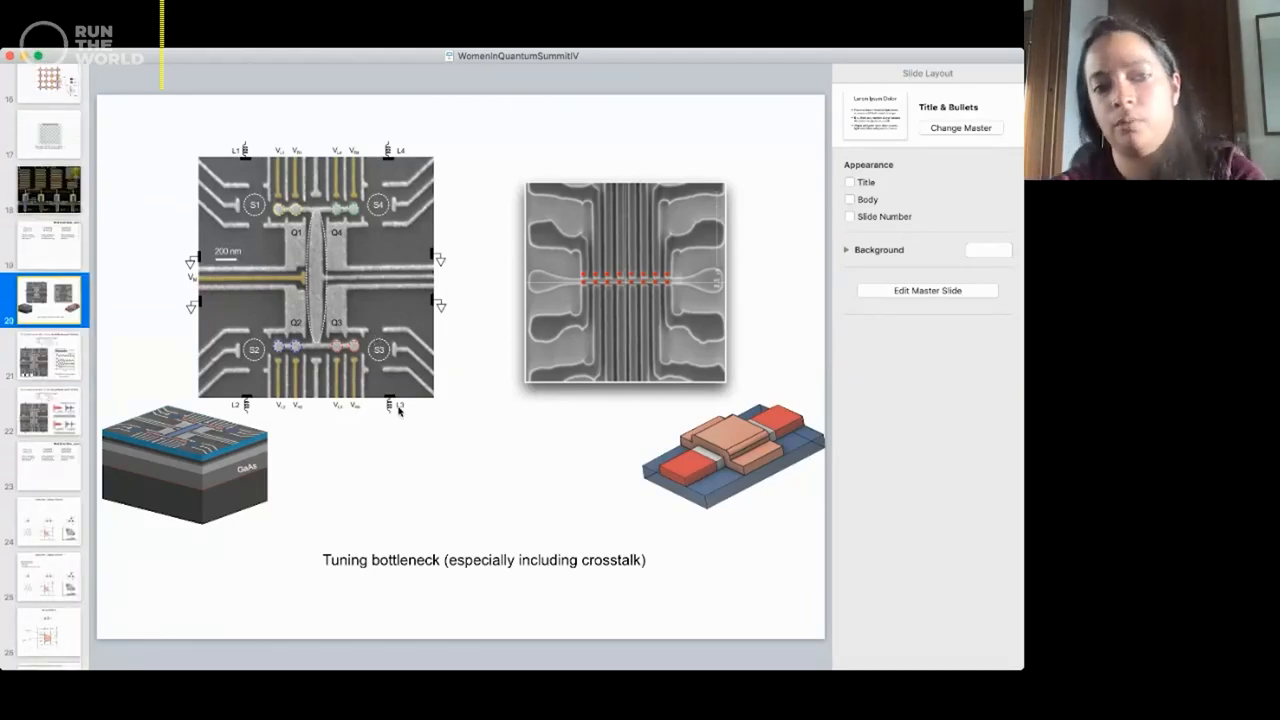
mouse_move(298, 360)
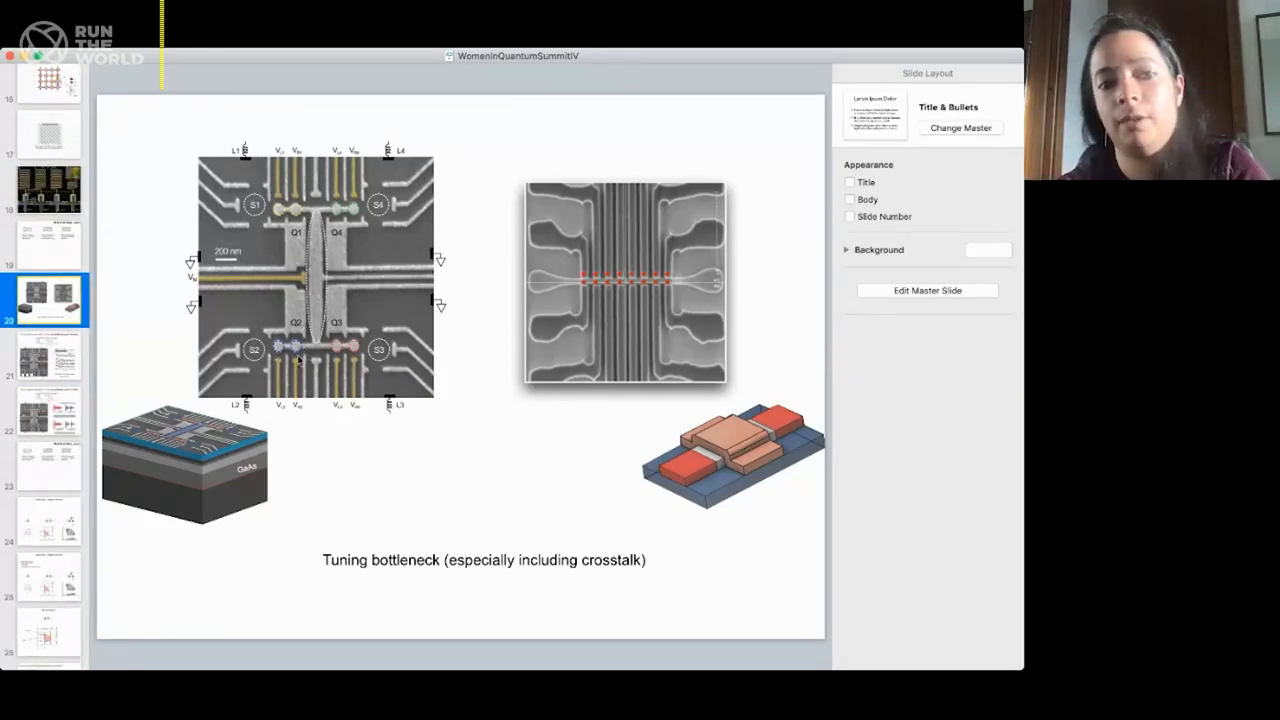
mouse_move(510, 360)
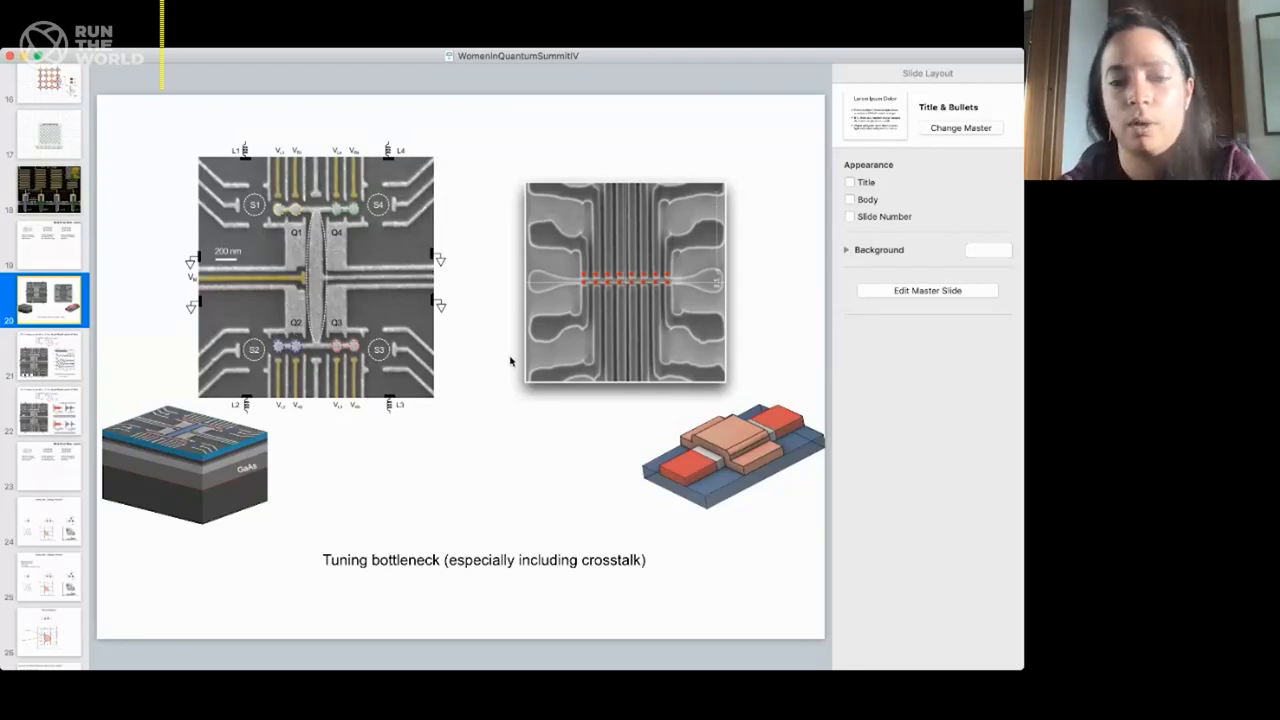
- Show the 'Simultaneous operation of four singlet-triplet qubits (GaAs)' slide
click(48, 356)
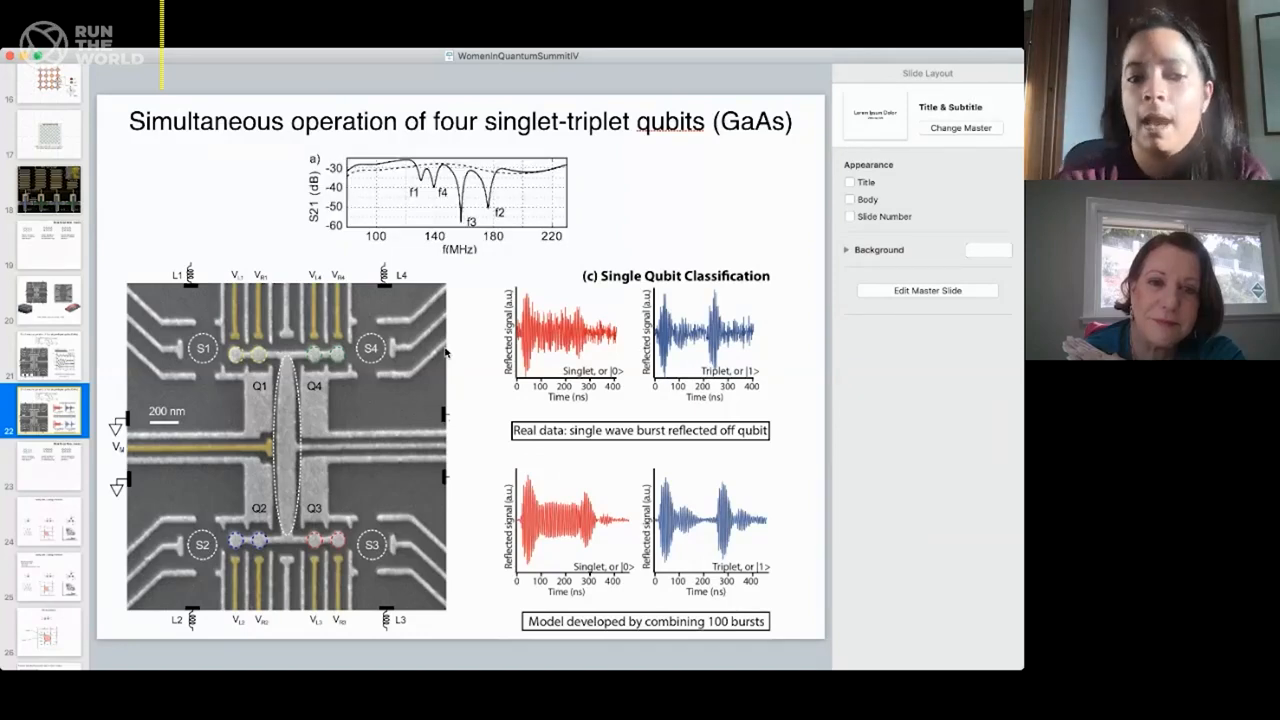
mouse_move(592, 350)
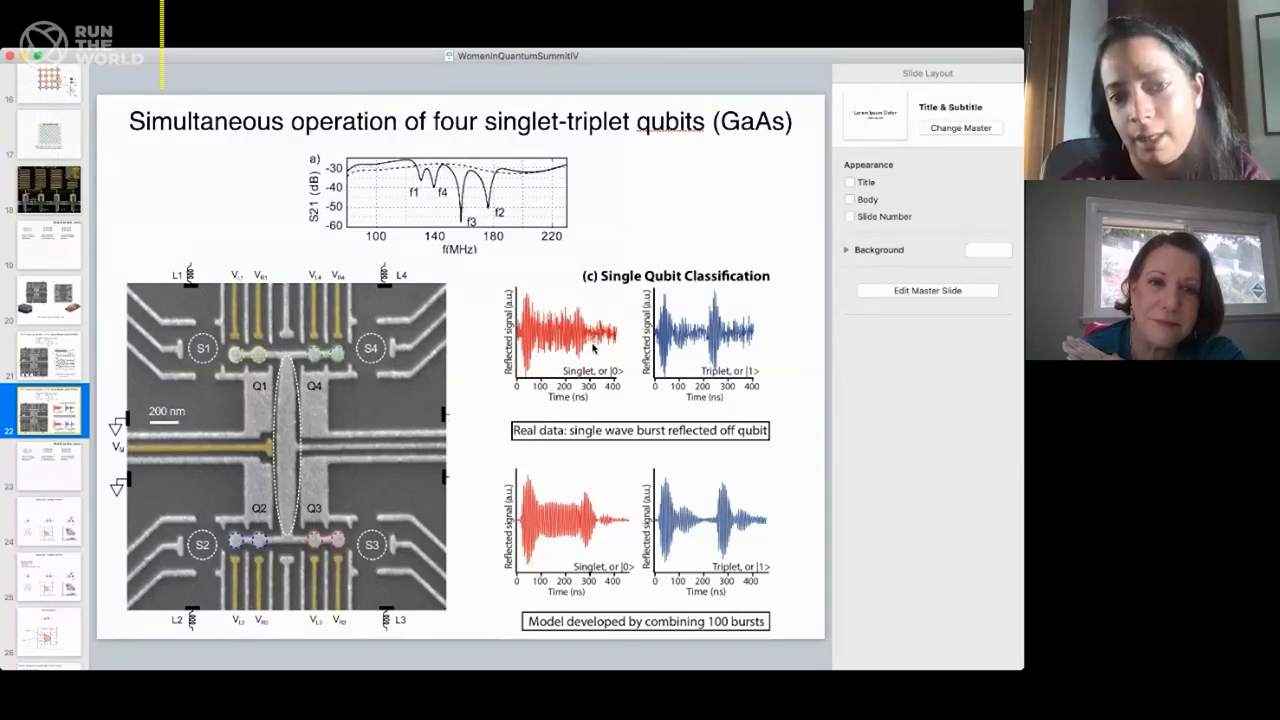